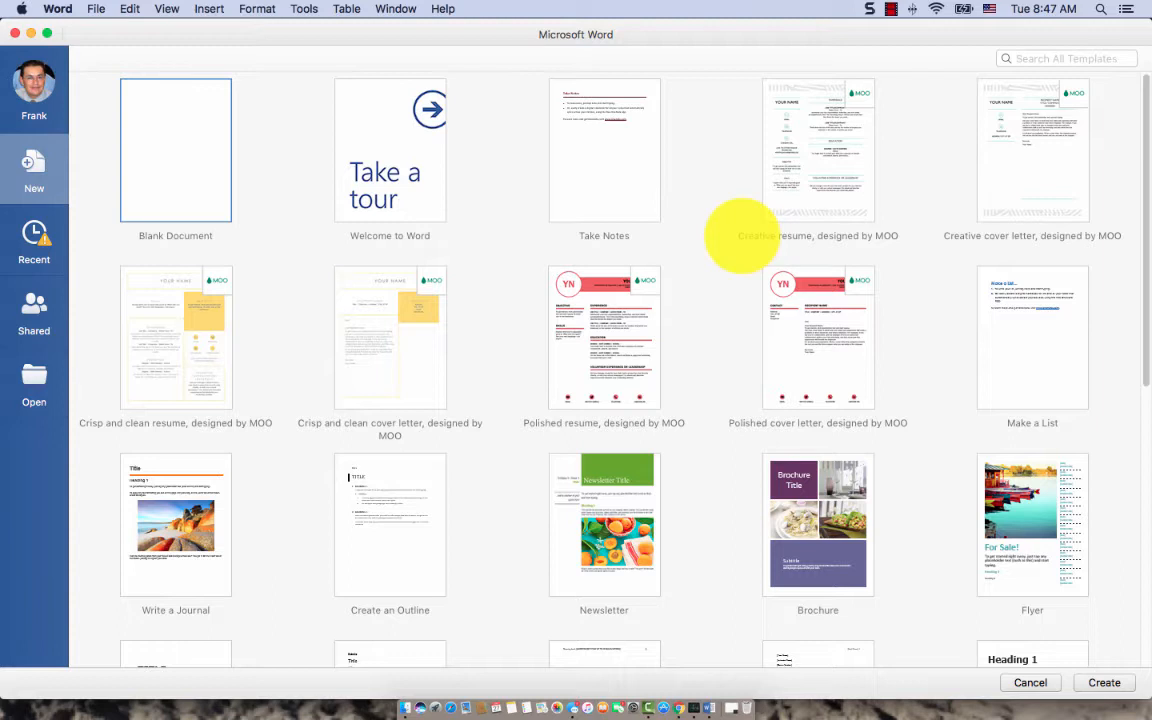
{"action": "mouse_move", "coordinate": [692, 708]}
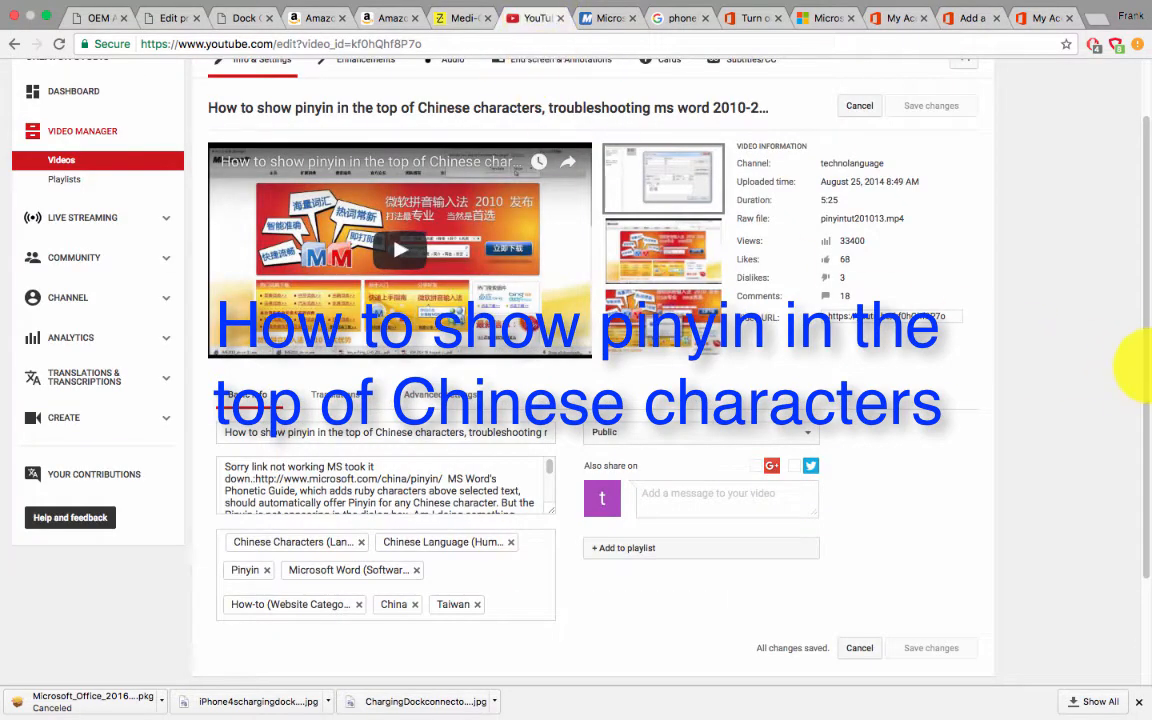
Scroll the Launchpad grid to where the Microsoft Word icon sits
{"action": "scroll", "scroll_direction": "down", "scroll_amount": 3}
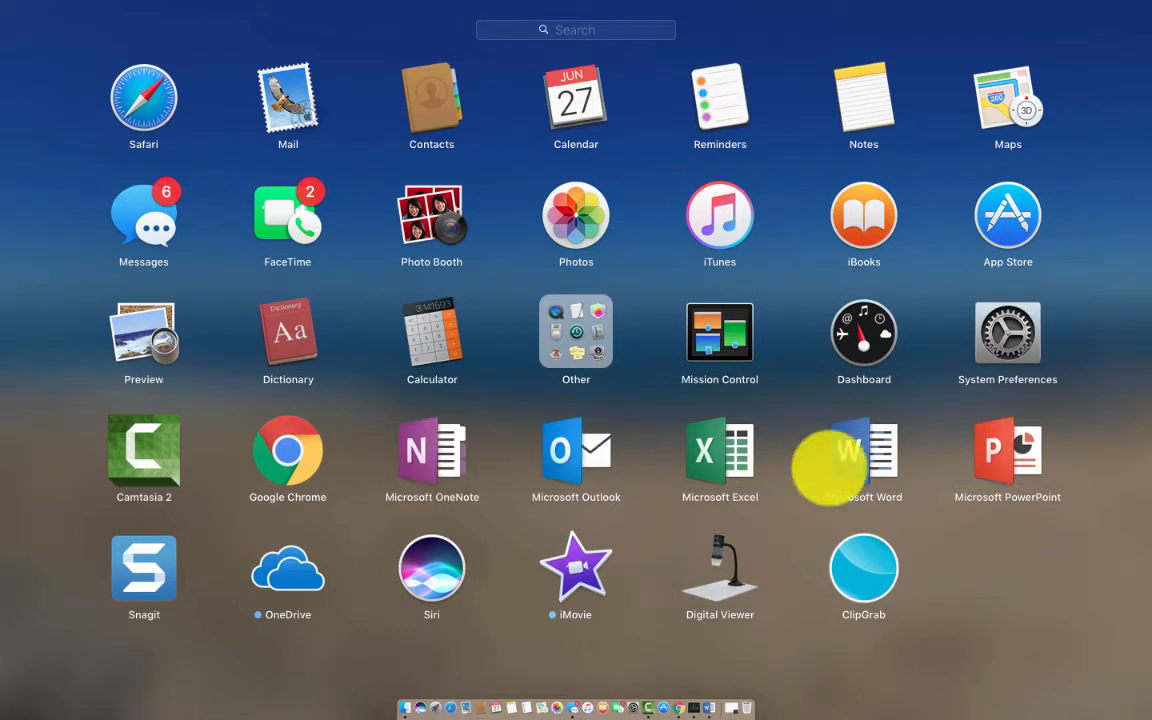
{"action": "mouse_move", "coordinate": [764, 680]}
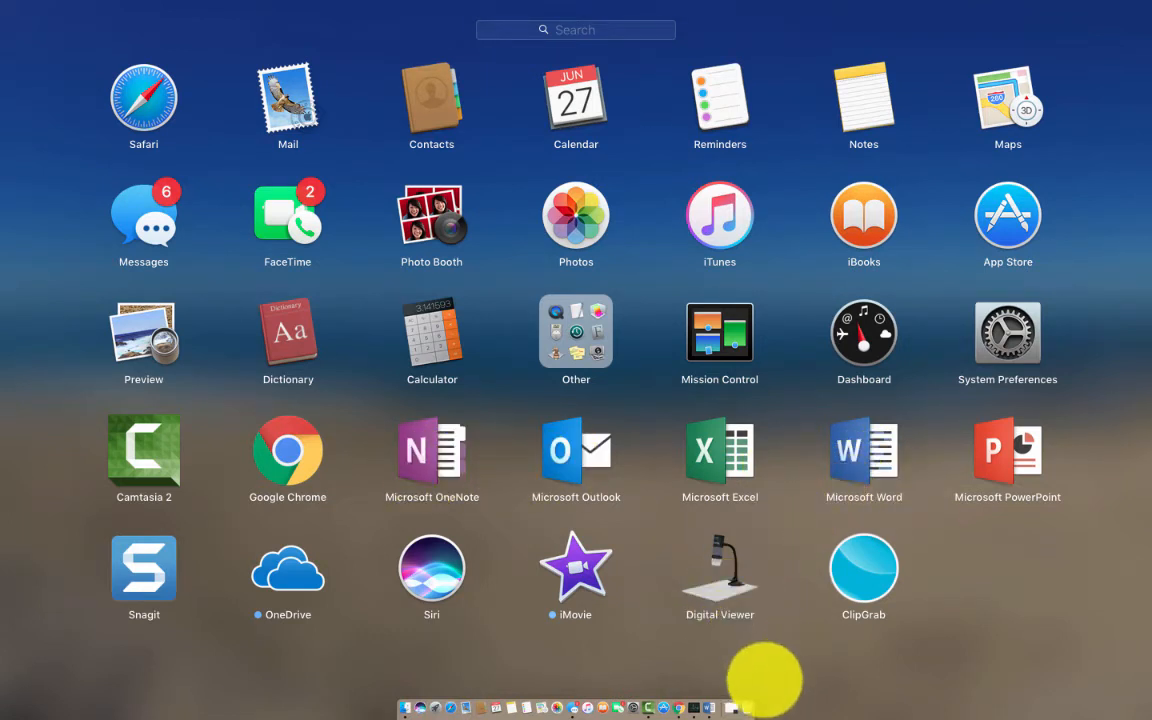
{"action": "mouse_move", "coordinate": [404, 708]}
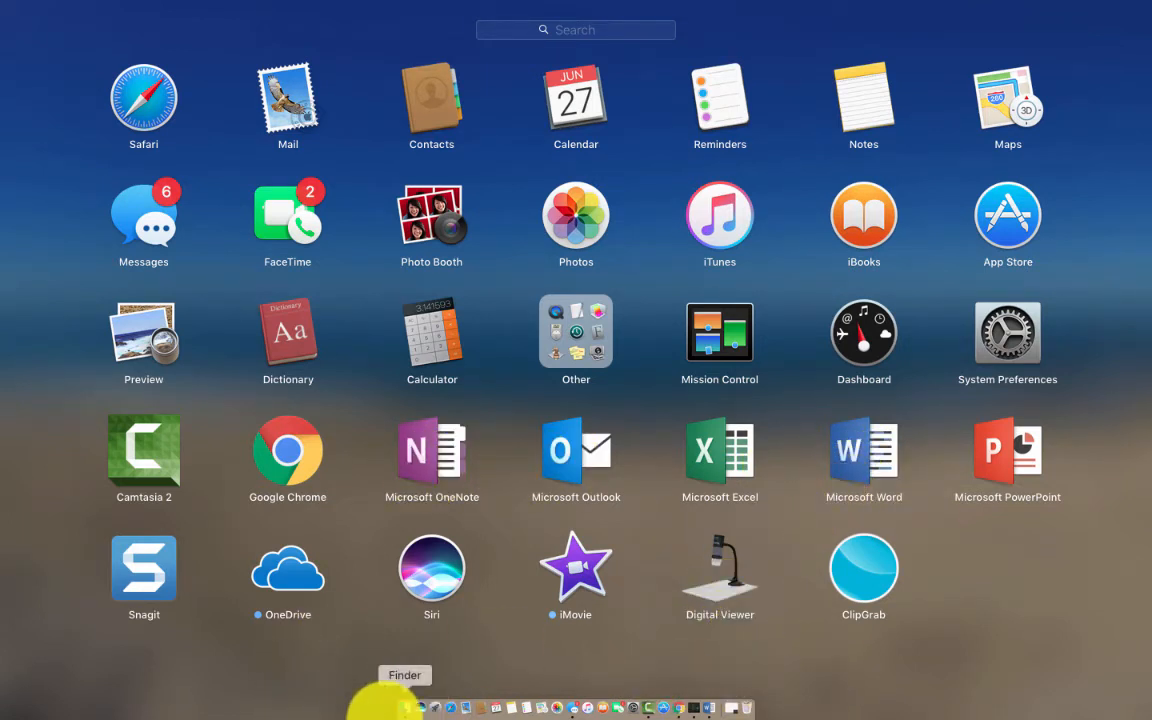
Return to Word and go into its Preferences
{"action": "left_click", "coordinate": [864, 456]}
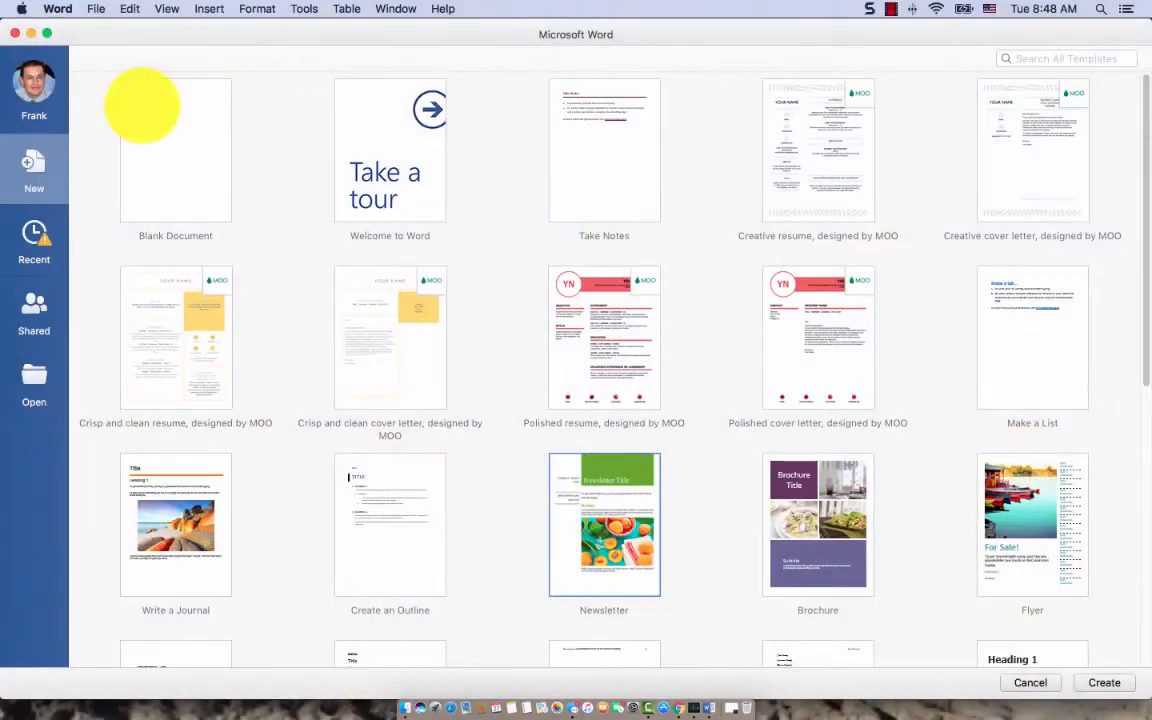
{"action": "mouse_move", "coordinate": [556, 276]}
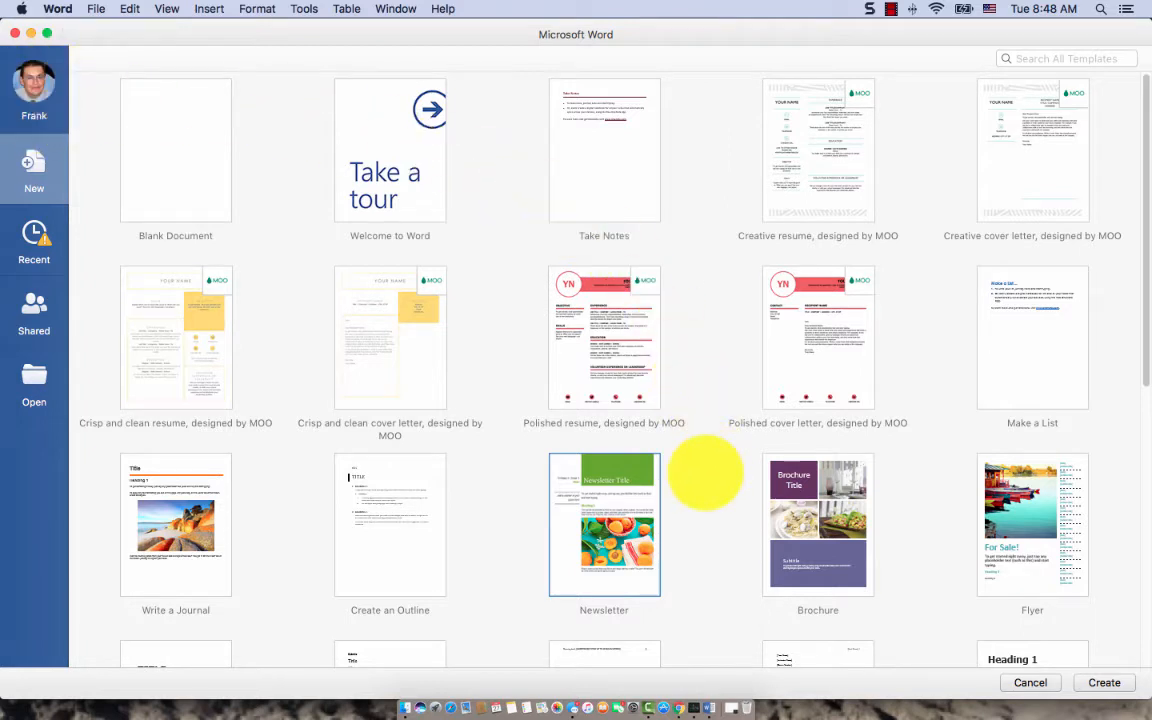
{"action": "mouse_move", "coordinate": [44, 20]}
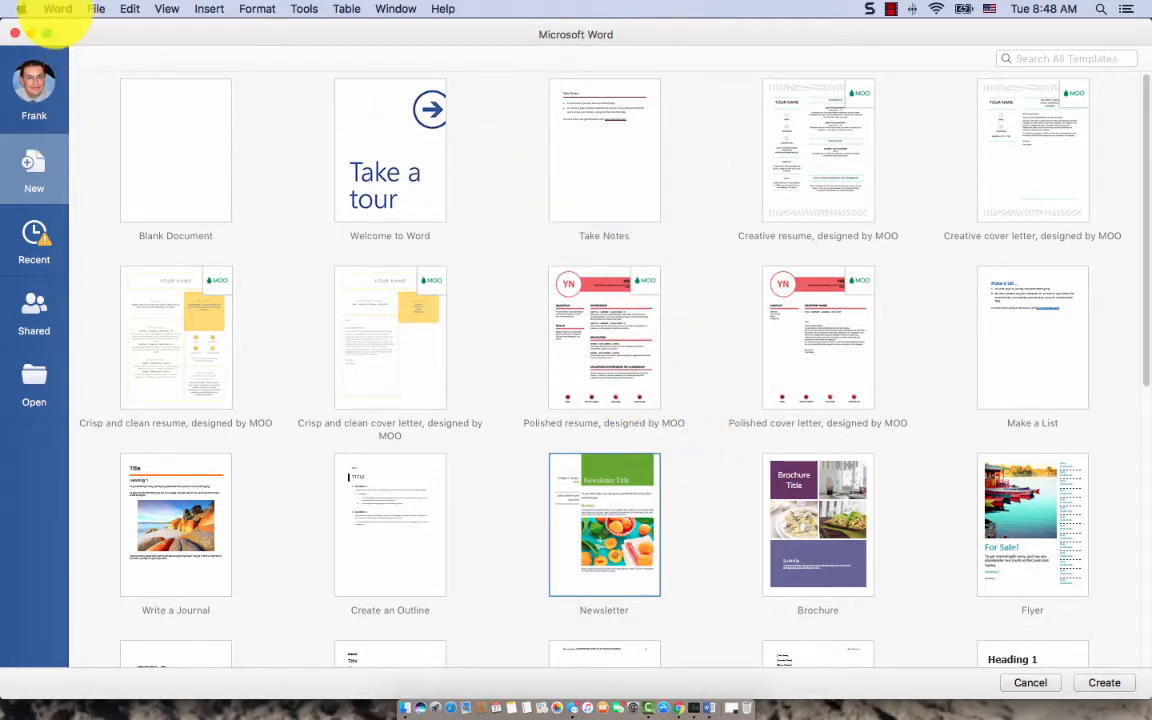
{"action": "left_click", "coordinate": [56, 8]}
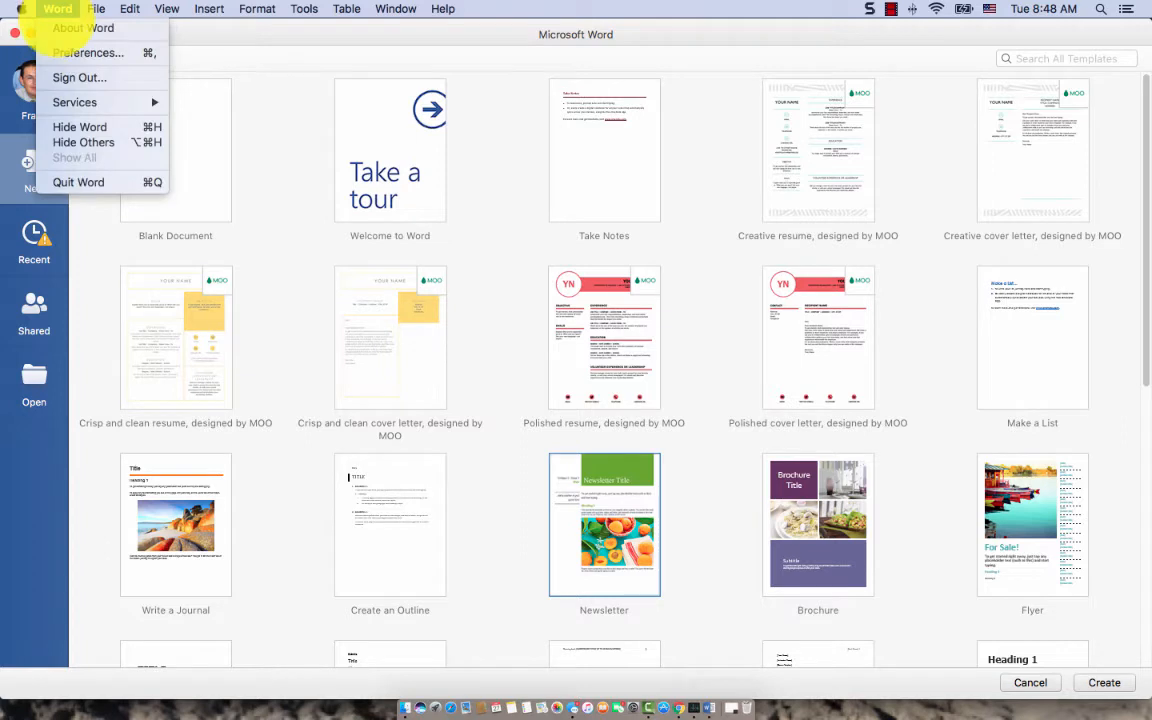
{"action": "mouse_move", "coordinate": [88, 52]}
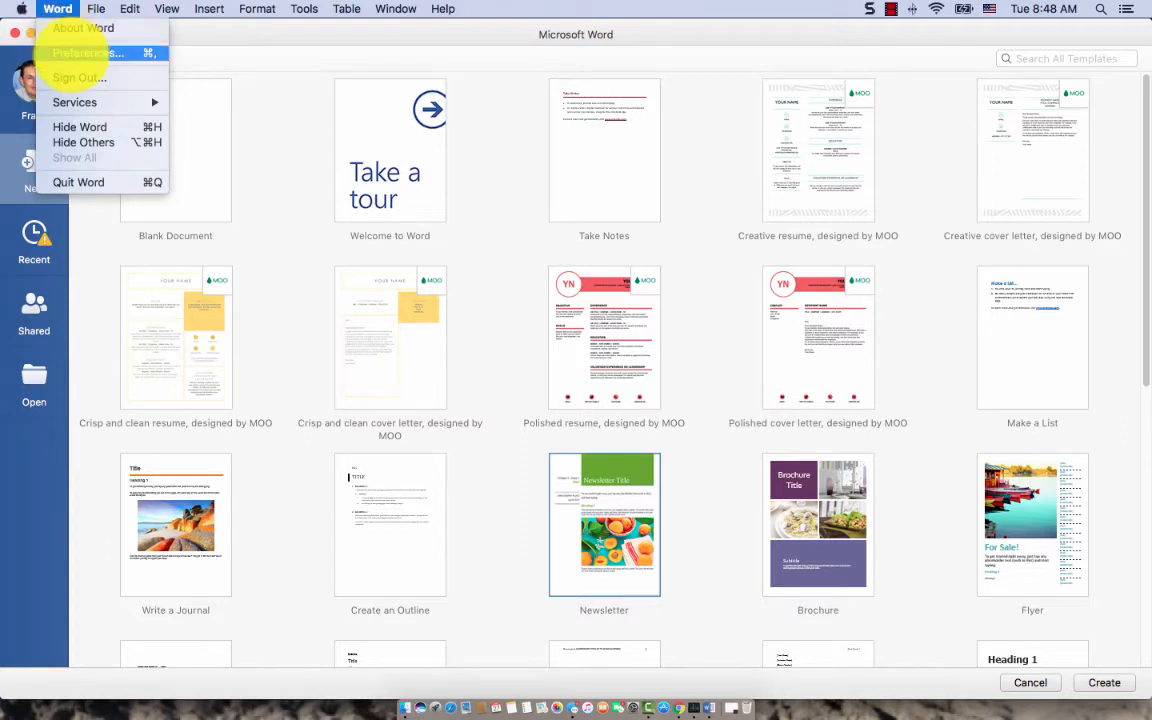
{"action": "left_click", "coordinate": [80, 52]}
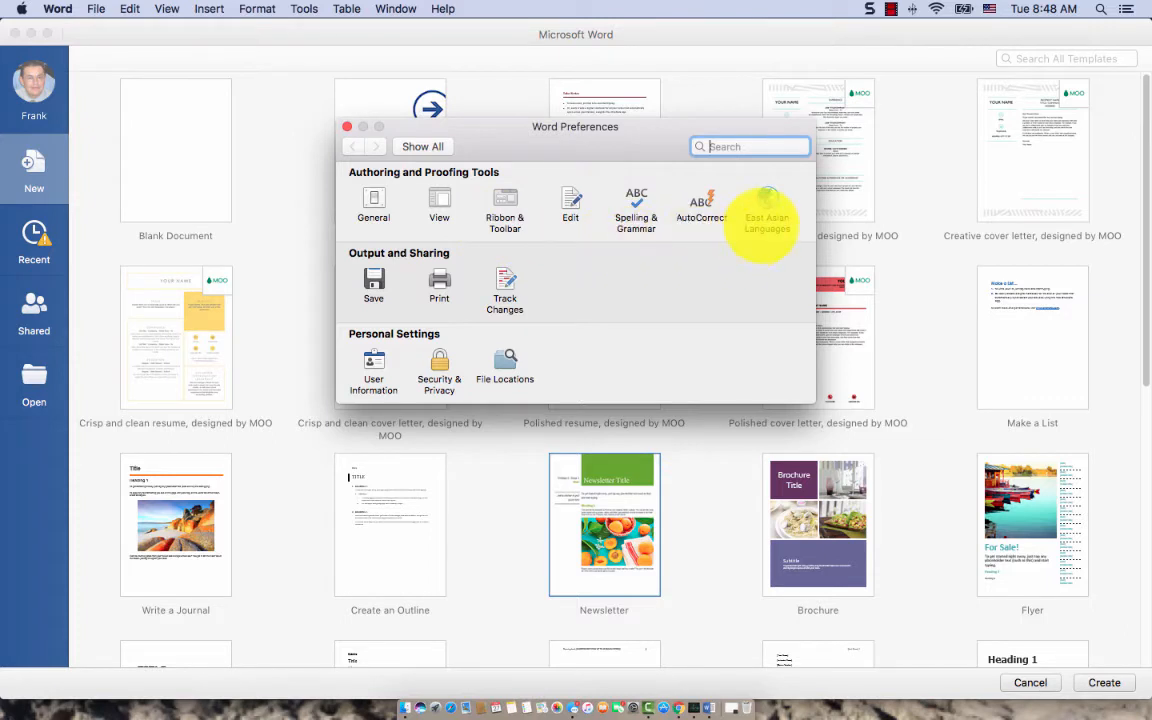
Set the East Asian language to Simplified Chinese
{"action": "left_click", "coordinate": [768, 204]}
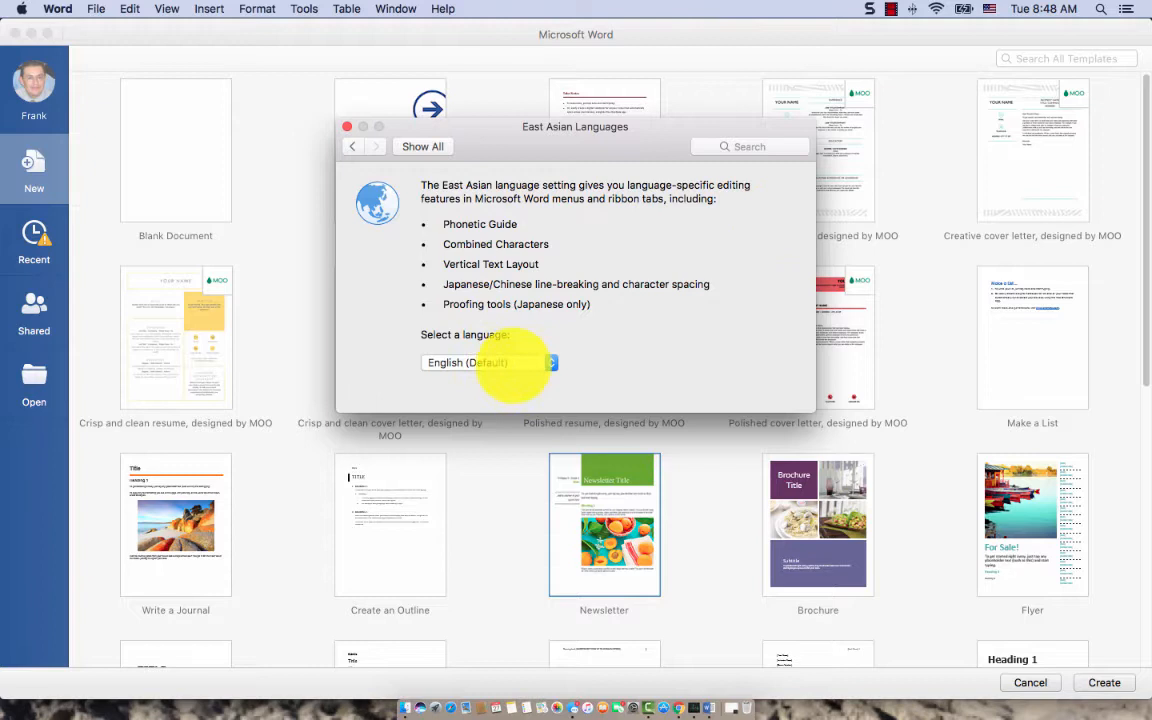
{"action": "left_click", "coordinate": [490, 362]}
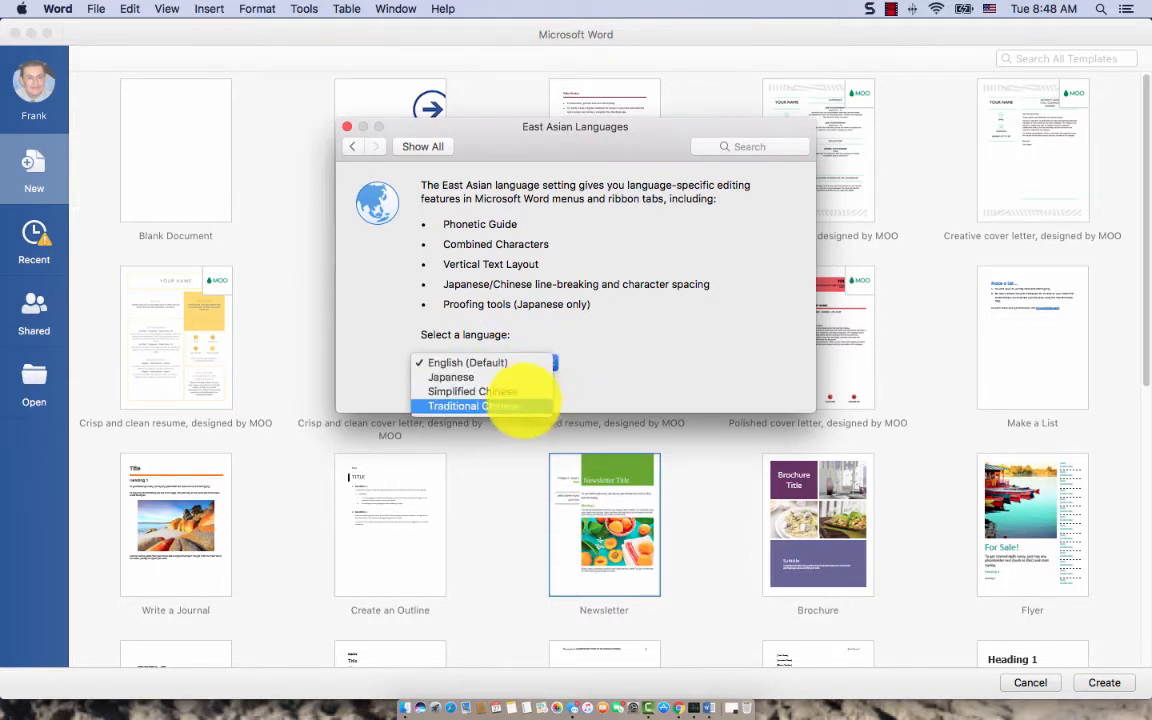
{"action": "left_click", "coordinate": [470, 390]}
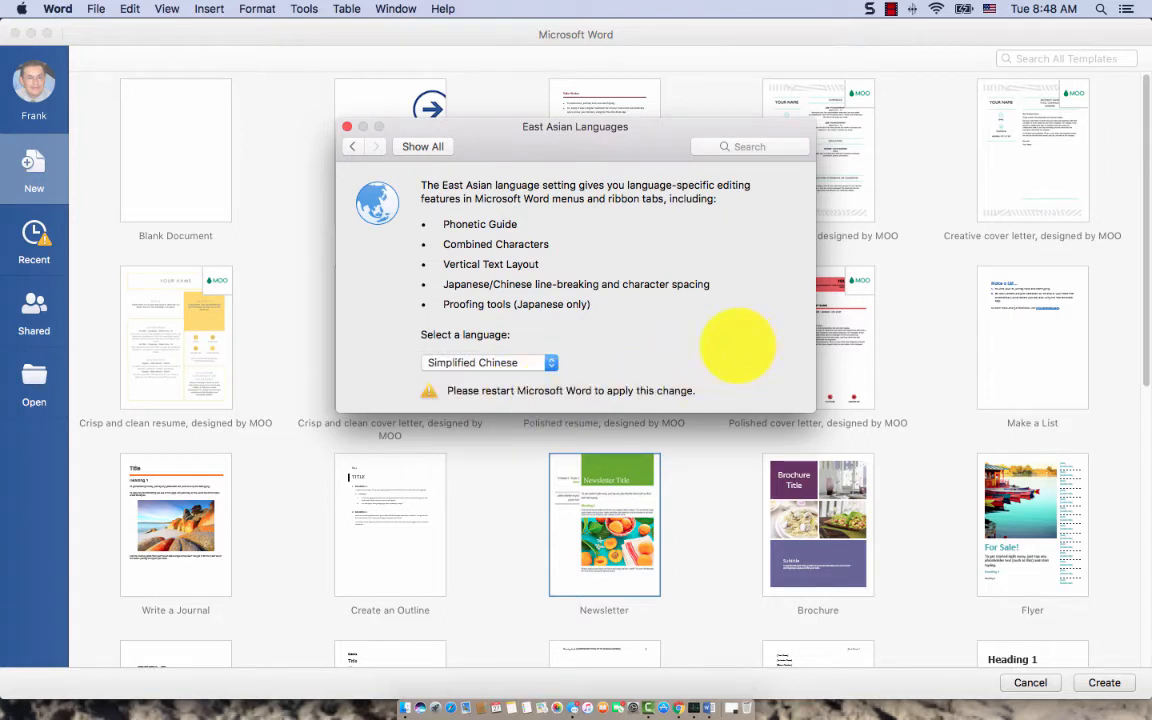
{"action": "mouse_move", "coordinate": [738, 324]}
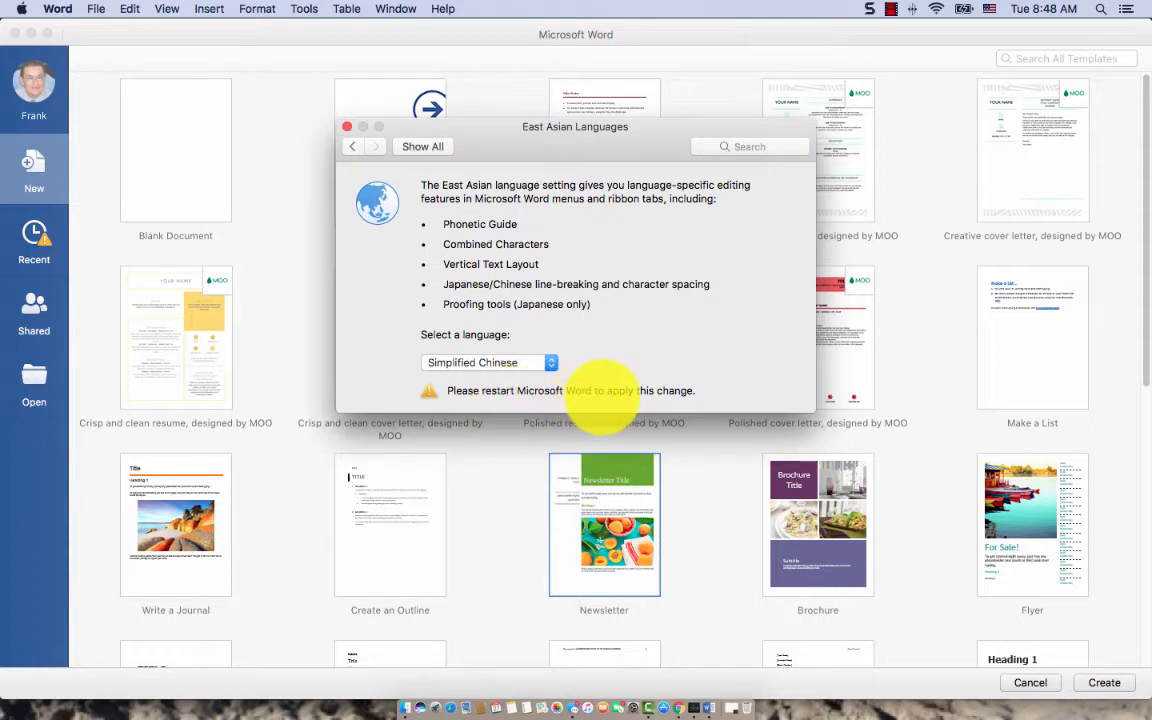
{"action": "mouse_move", "coordinate": [736, 272]}
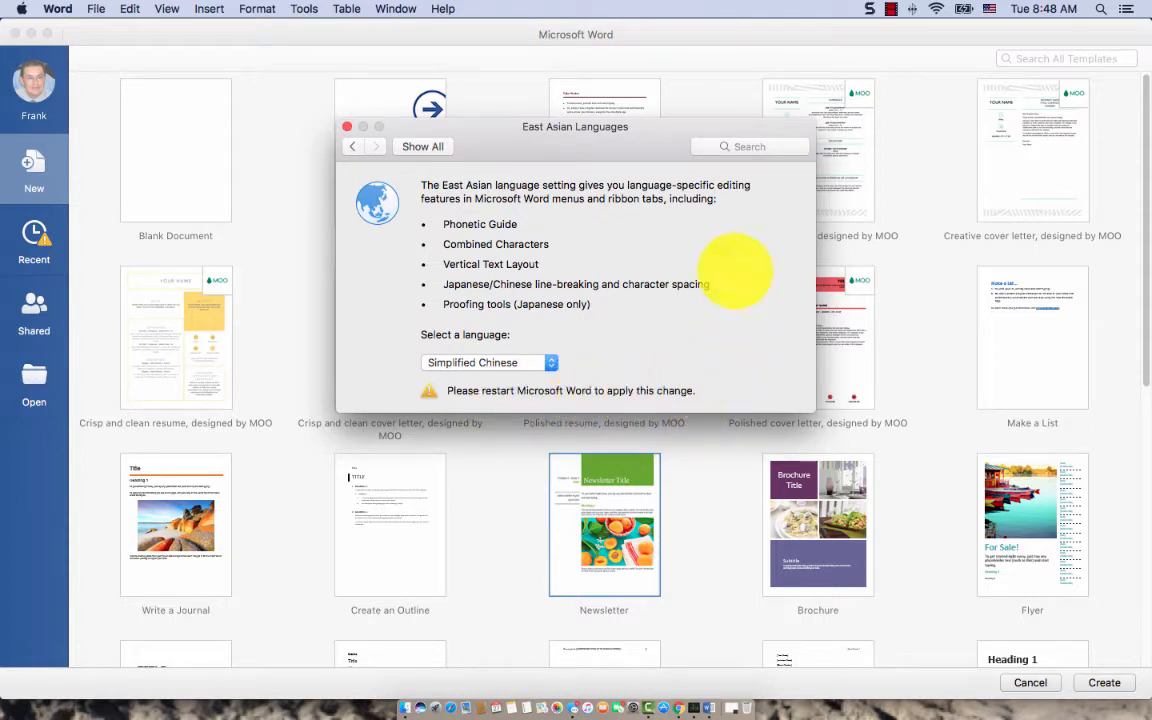
{"action": "mouse_move", "coordinate": [762, 330]}
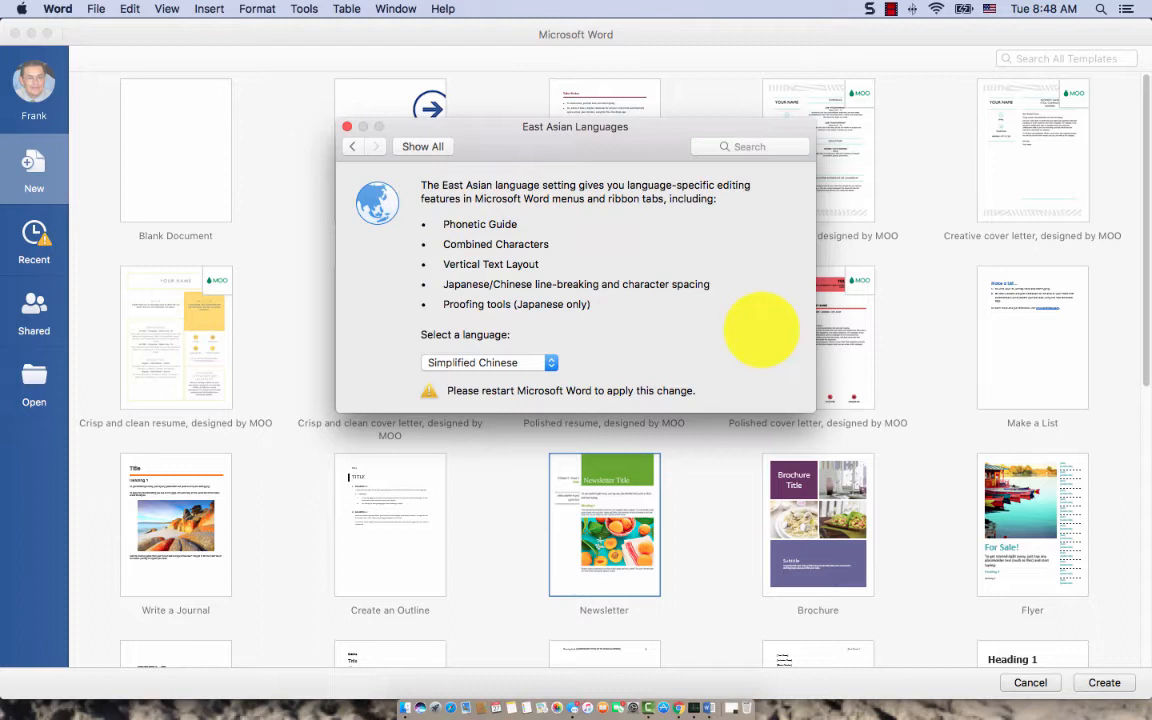
{"action": "mouse_move", "coordinate": [720, 390]}
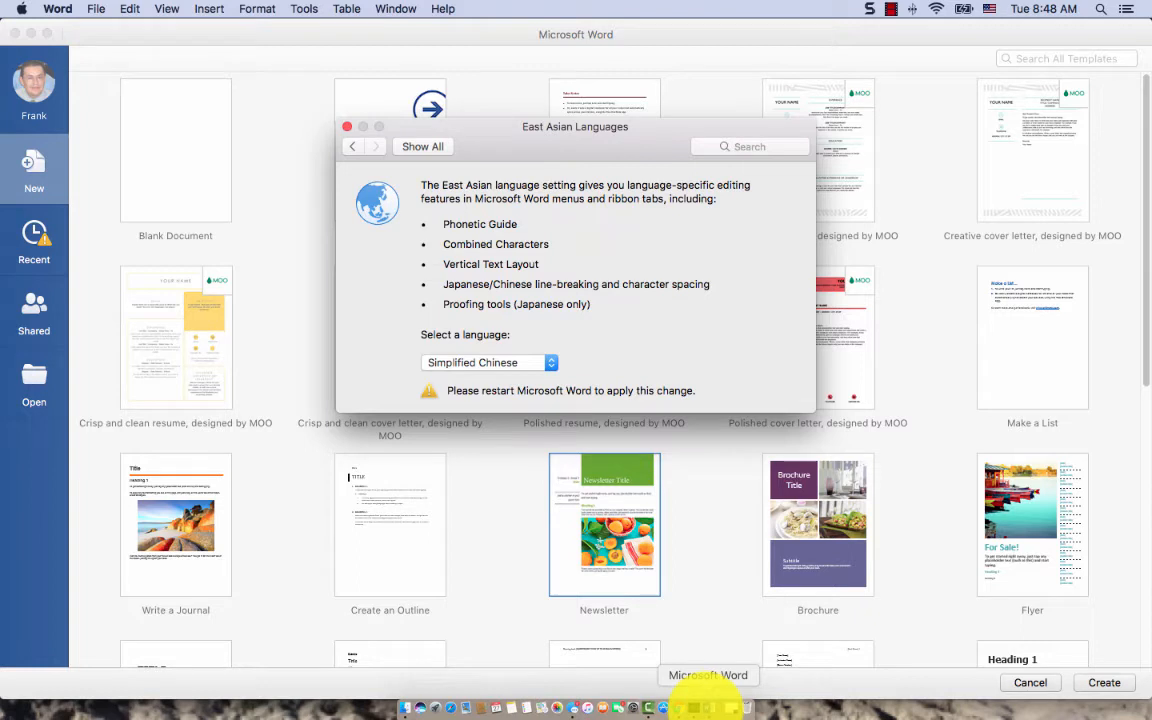
{"action": "mouse_move", "coordinate": [728, 438]}
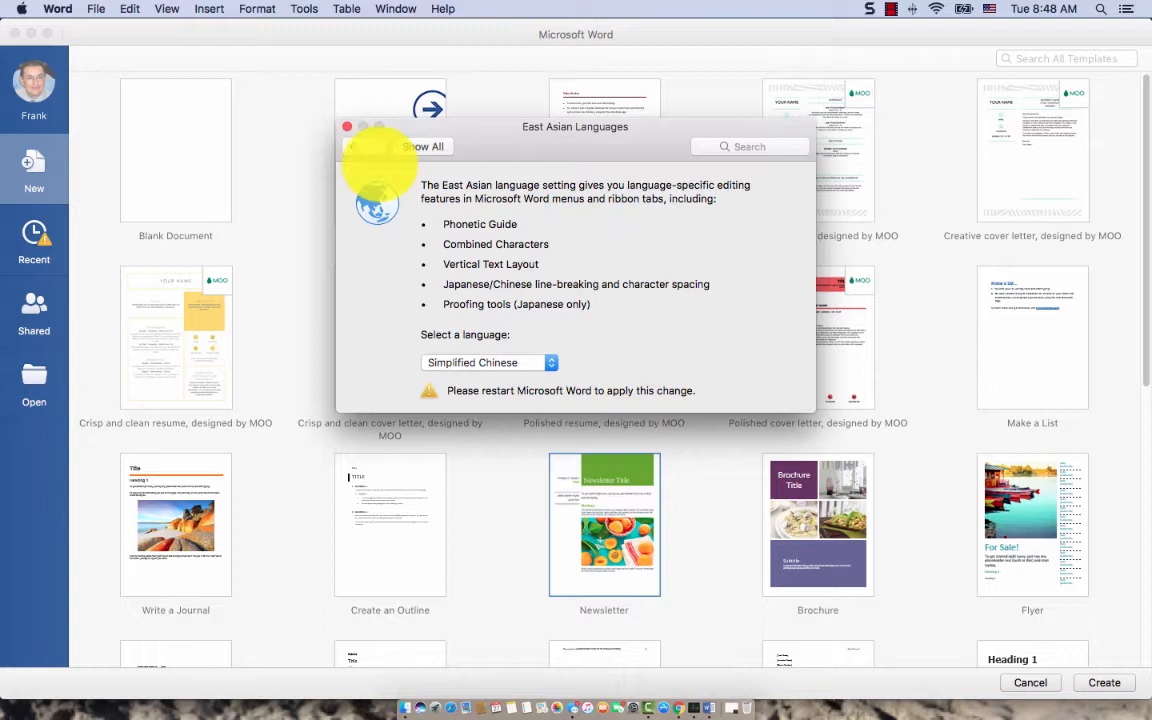
Close the East Asian Languages preferences window
{"action": "left_click", "coordinate": [348, 126]}
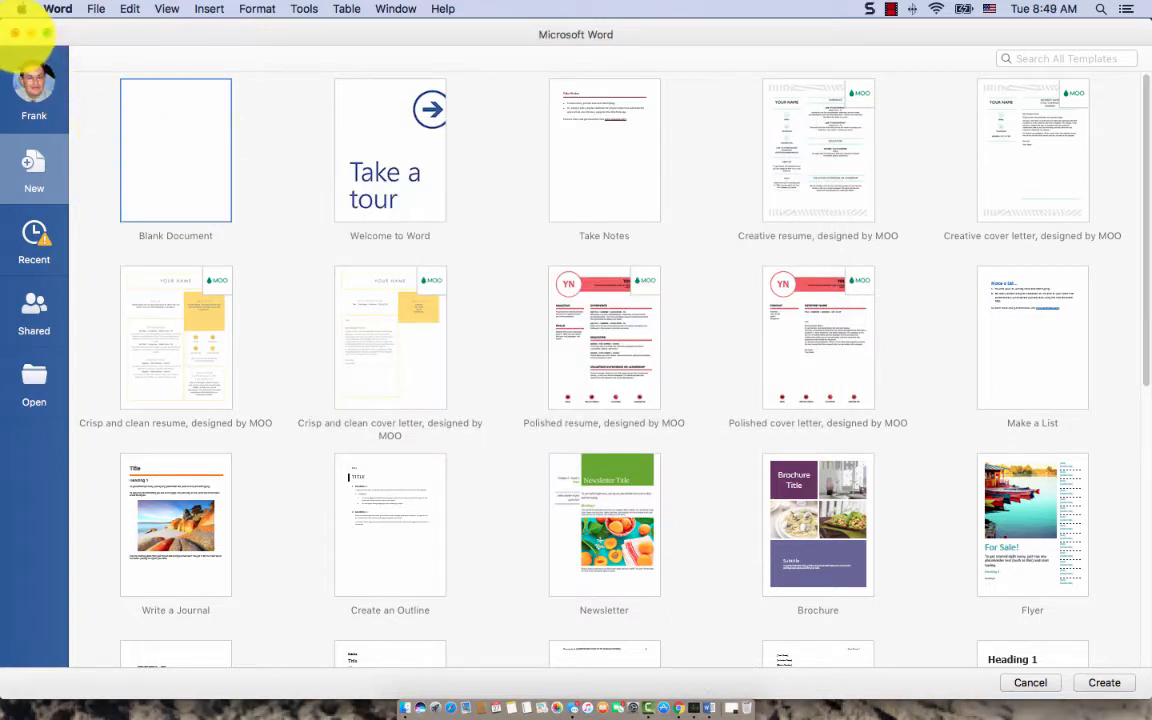
Quit Word so the Simplified Chinese change can take effect on relaunch
{"action": "left_click", "coordinate": [56, 8]}
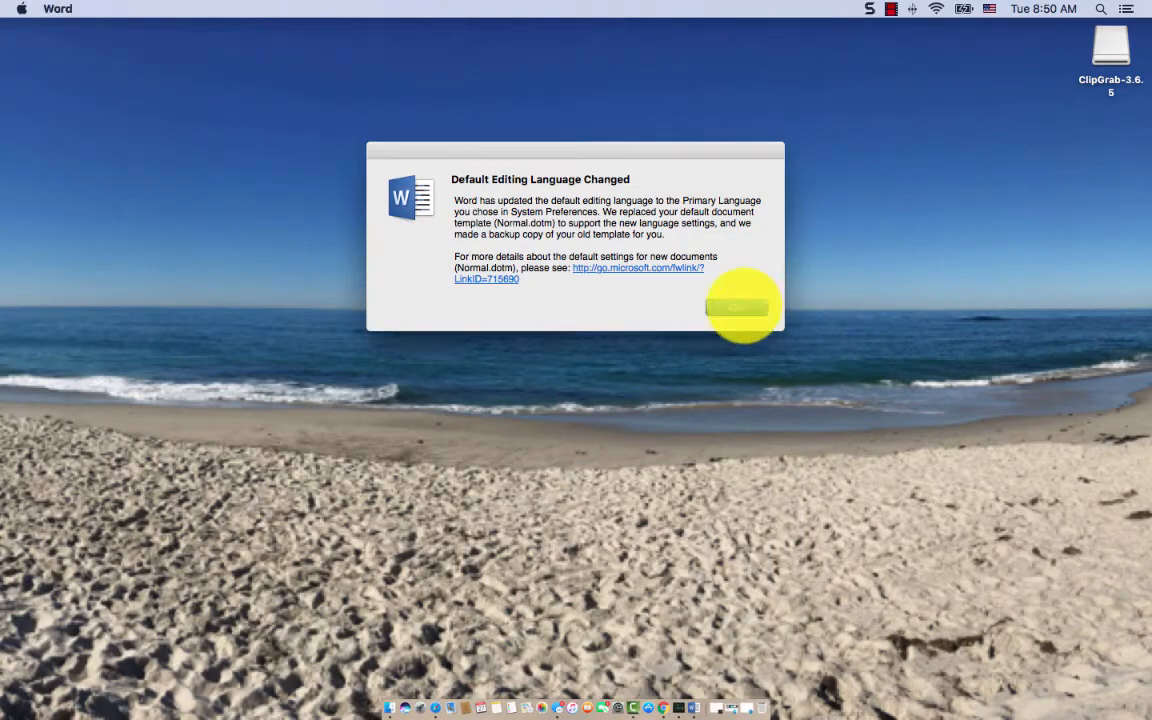
Acknowledge the Default Editing Language Changed notice with OK
{"action": "left_click", "coordinate": [740, 308]}
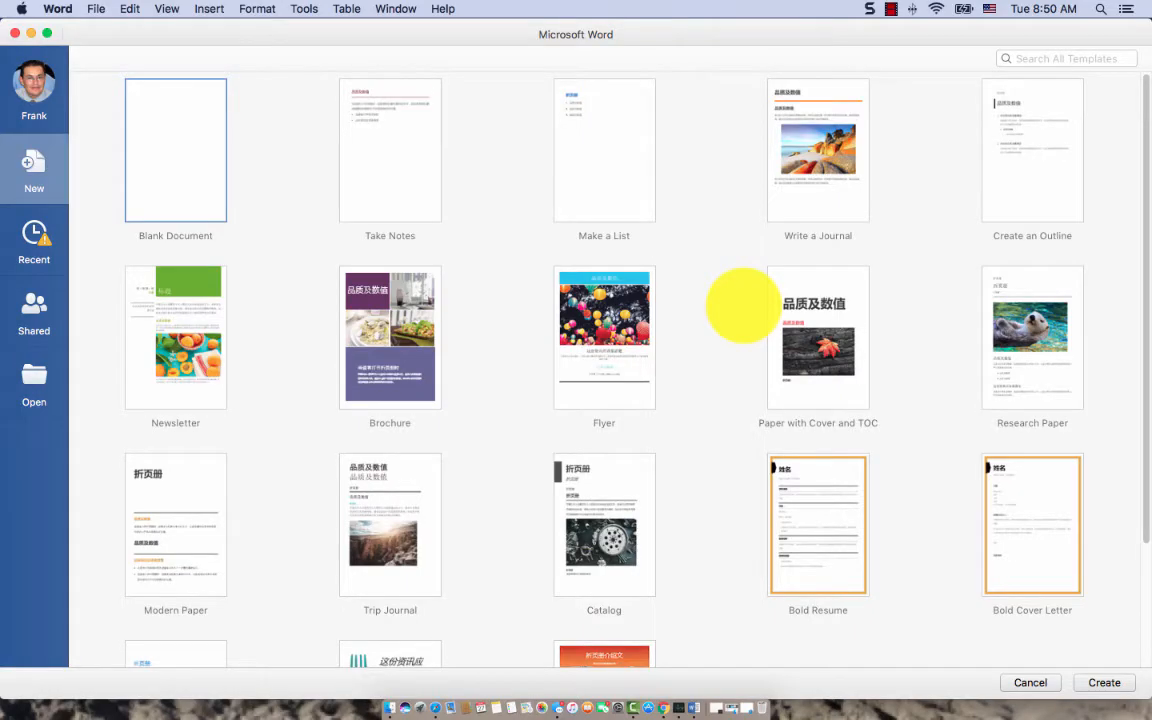
{"action": "mouse_move", "coordinate": [730, 360]}
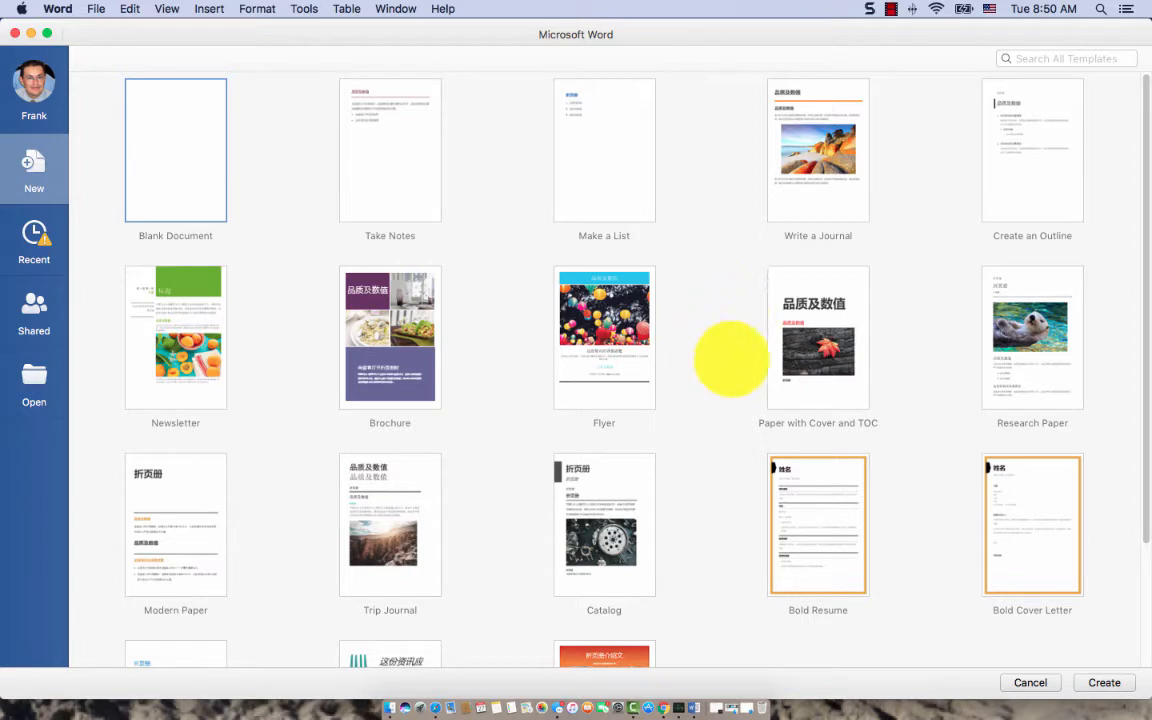
{"action": "mouse_move", "coordinate": [396, 8]}
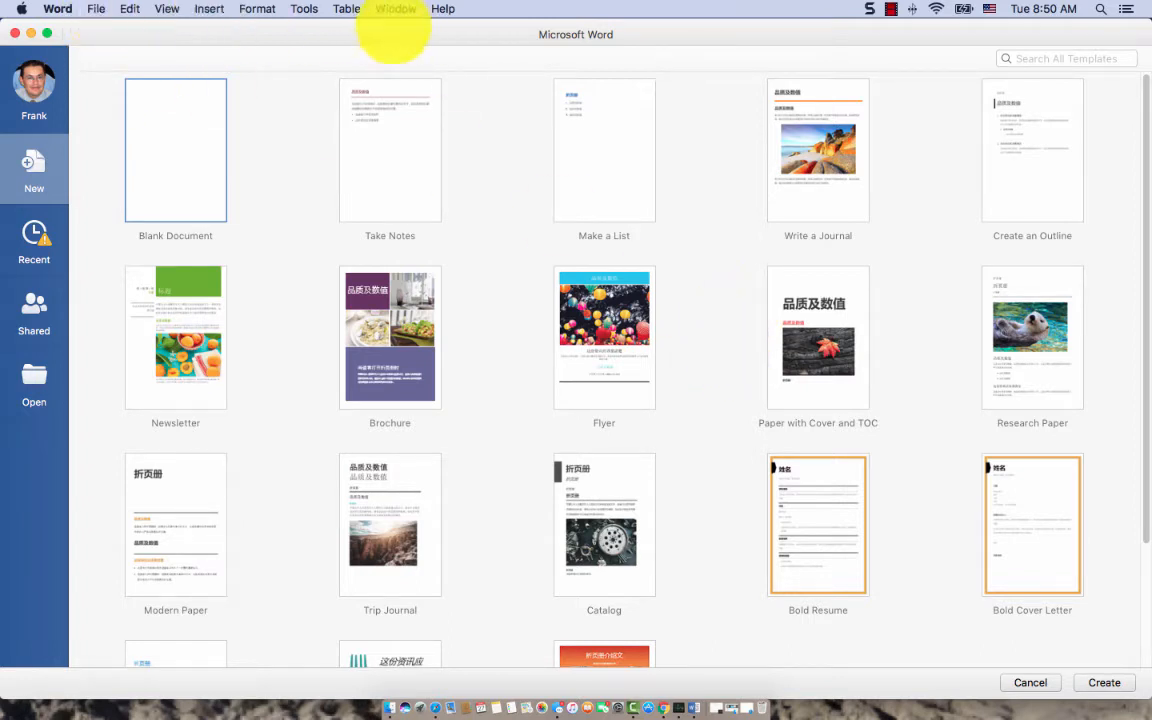
{"action": "mouse_move", "coordinate": [156, 30]}
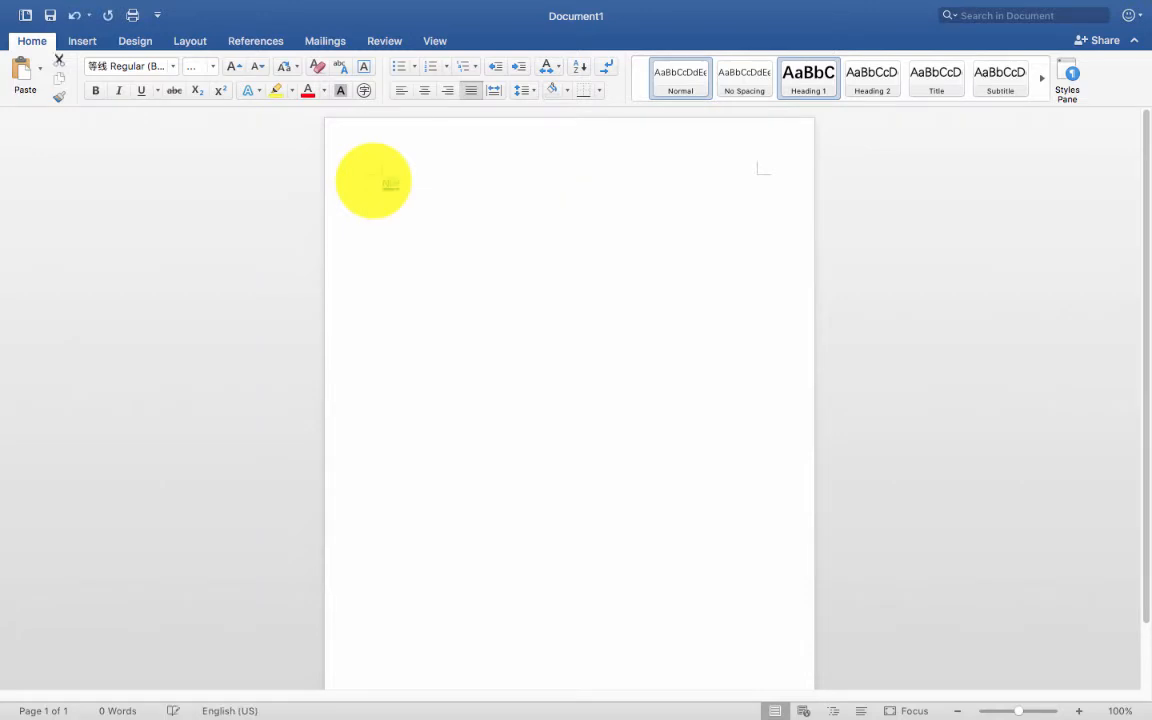
Enter the pinyin 'hao ma' to complete 'ni hao ma' in the document
{"action": "type", "text": "ha"}
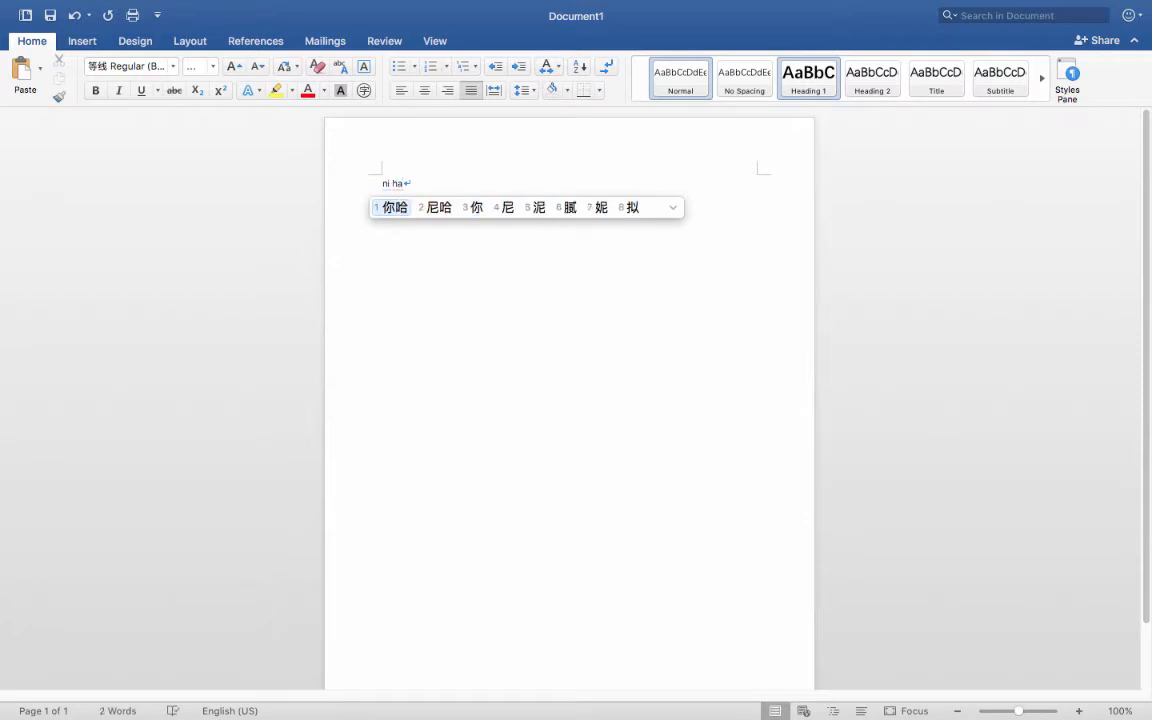
{"action": "type", "text": "o m"}
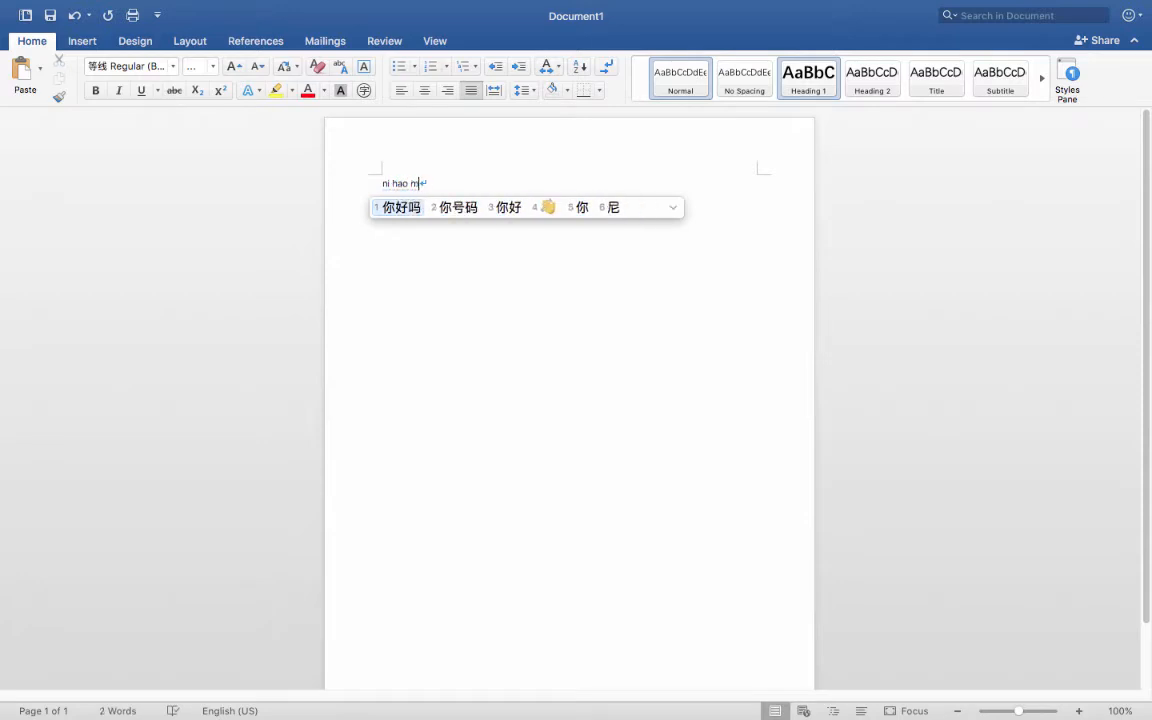
{"action": "type", "text": "a"}
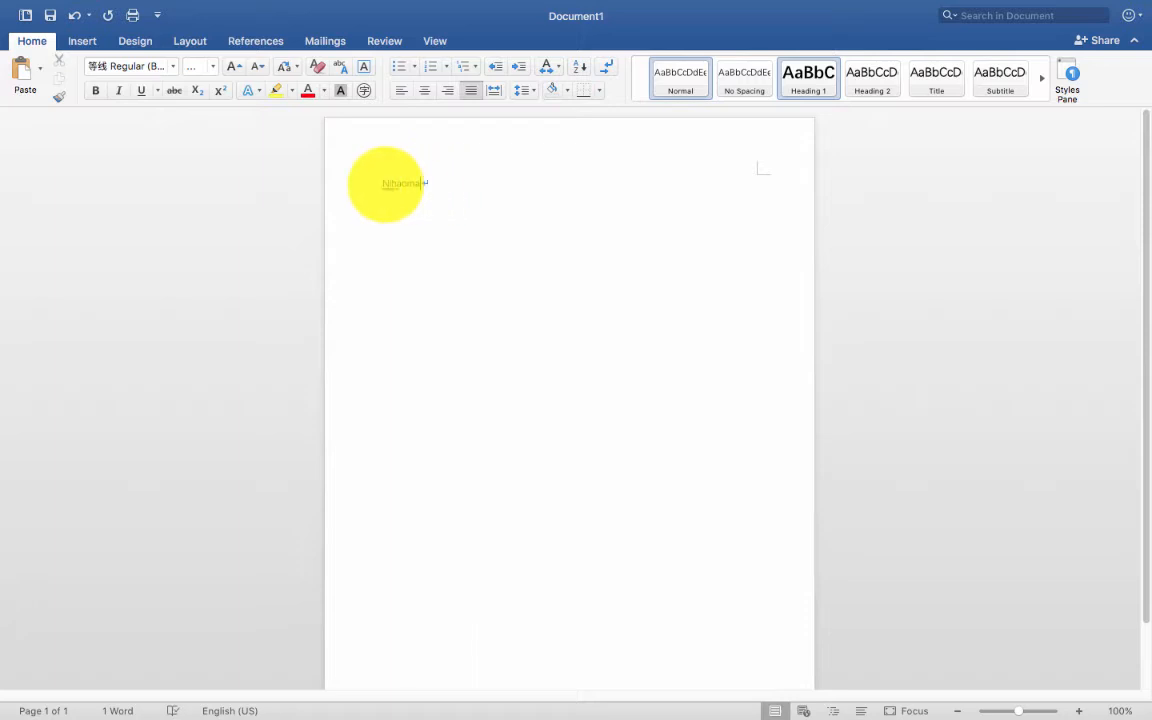
Remove the leftover word, switch input to Pinyin - Simplified and enter 'ni ha'
{"action": "double_click", "coordinate": [404, 184]}
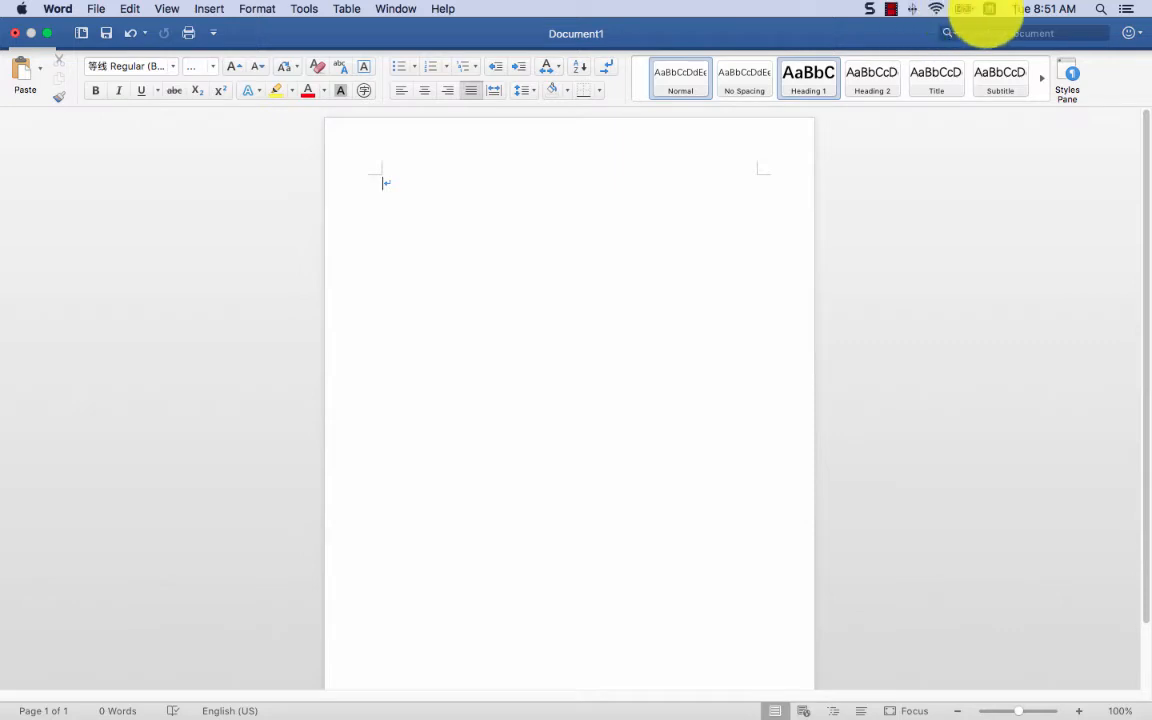
{"action": "left_click", "coordinate": [988, 8]}
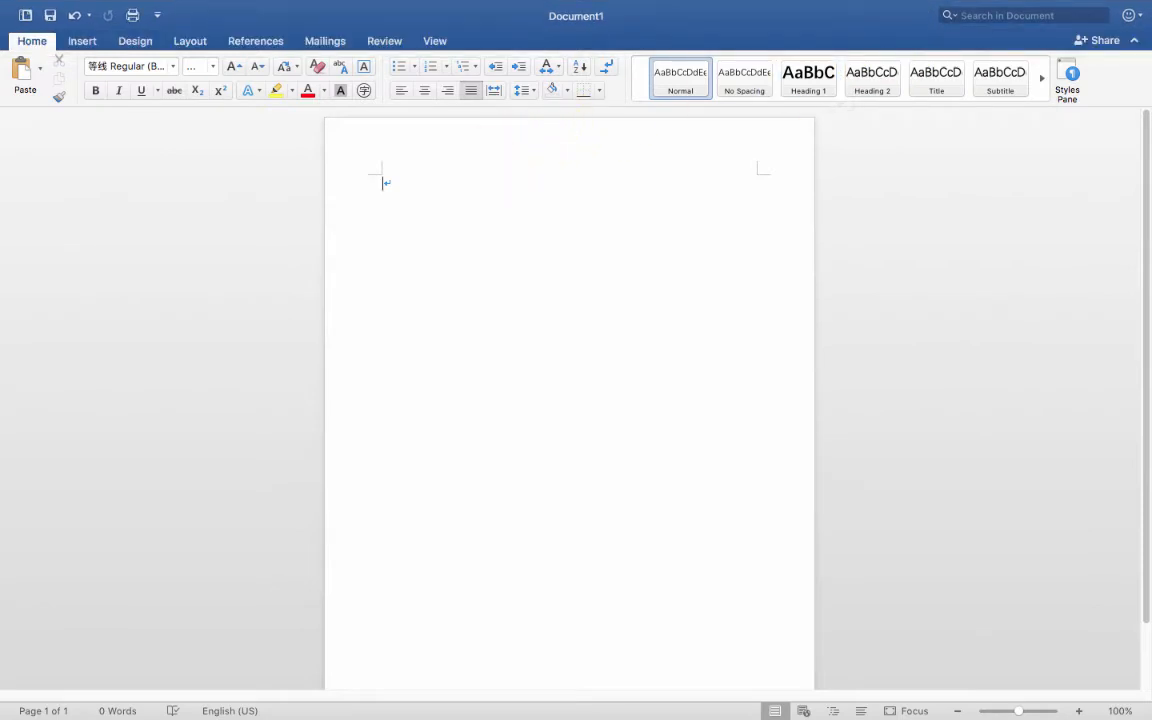
{"action": "type", "text": "字"}
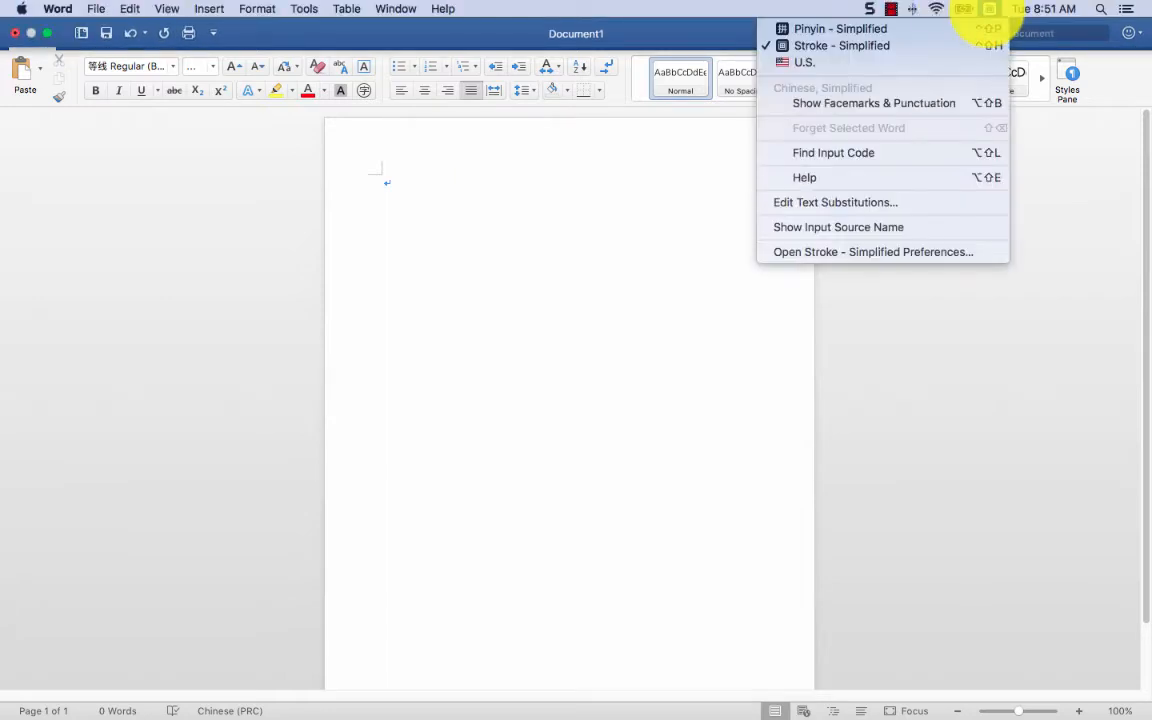
{"action": "mouse_move", "coordinate": [930, 76]}
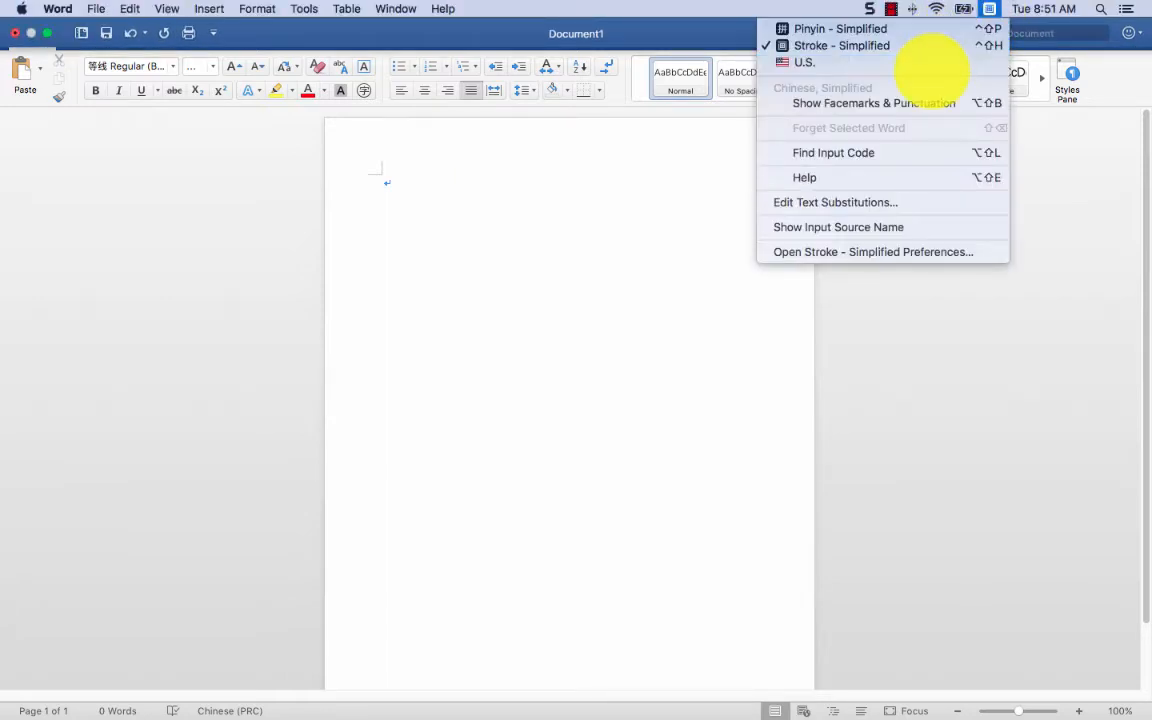
{"action": "mouse_move", "coordinate": [840, 28]}
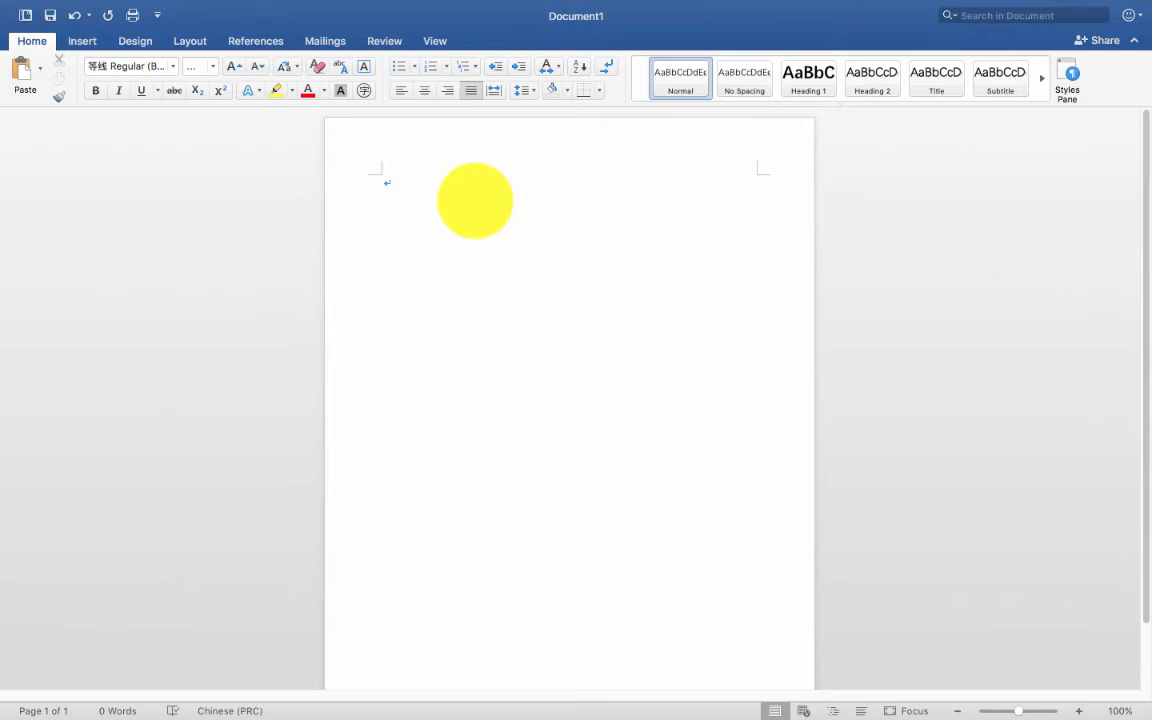
{"action": "type", "text": "ni ha"}
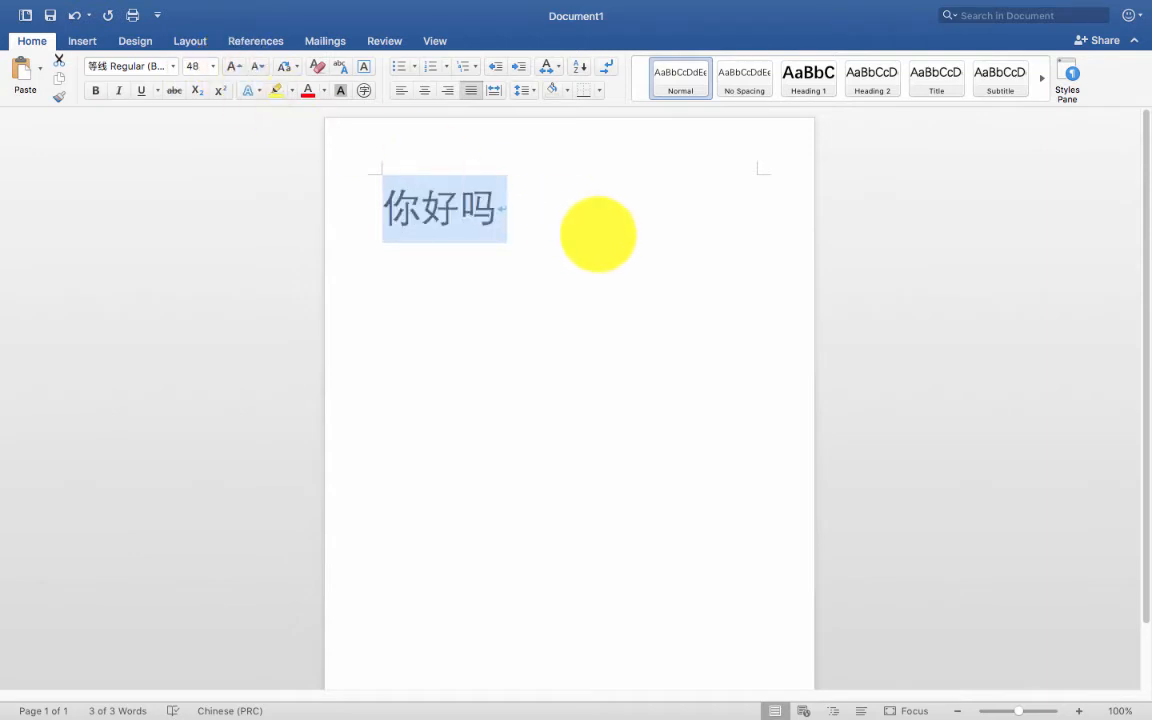
{"action": "mouse_move", "coordinate": [496, 148]}
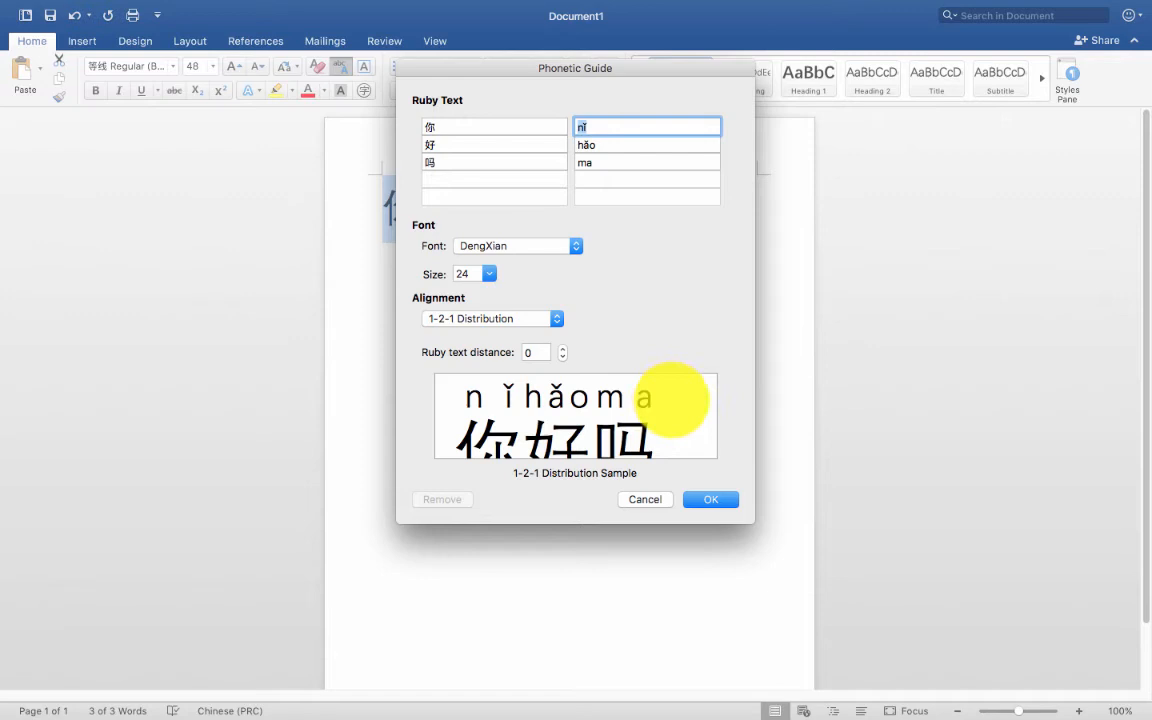
Apply the Phonetic Guide ruby text nǐ hǎo ma above 你好吗
{"action": "left_click", "coordinate": [576, 244]}
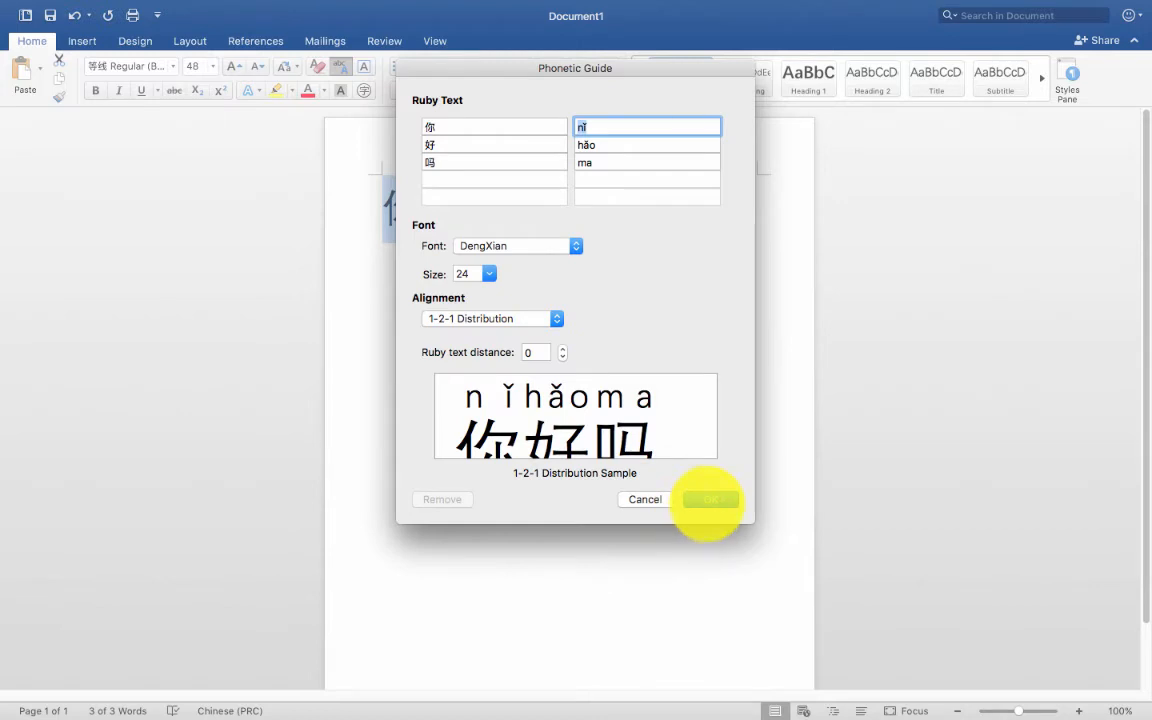
{"action": "left_click", "coordinate": [708, 500]}
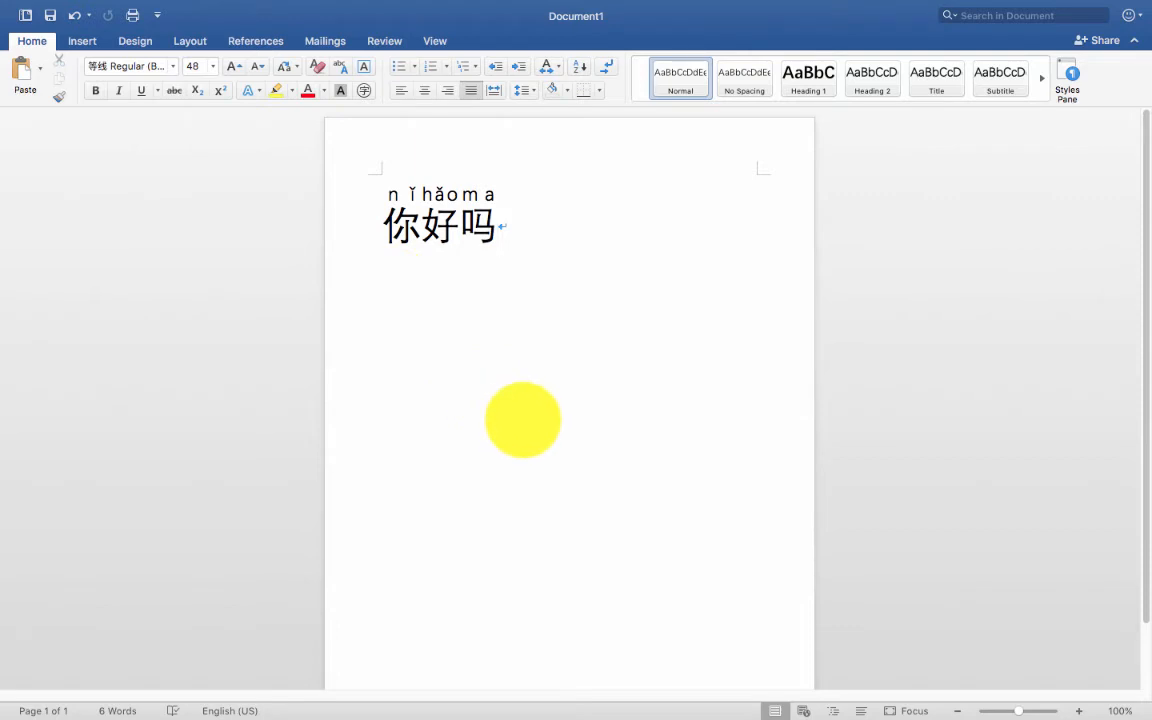
Deselect 你好吗, leaving its nǐ hǎo ma pinyin in place
{"action": "left_click", "coordinate": [498, 226]}
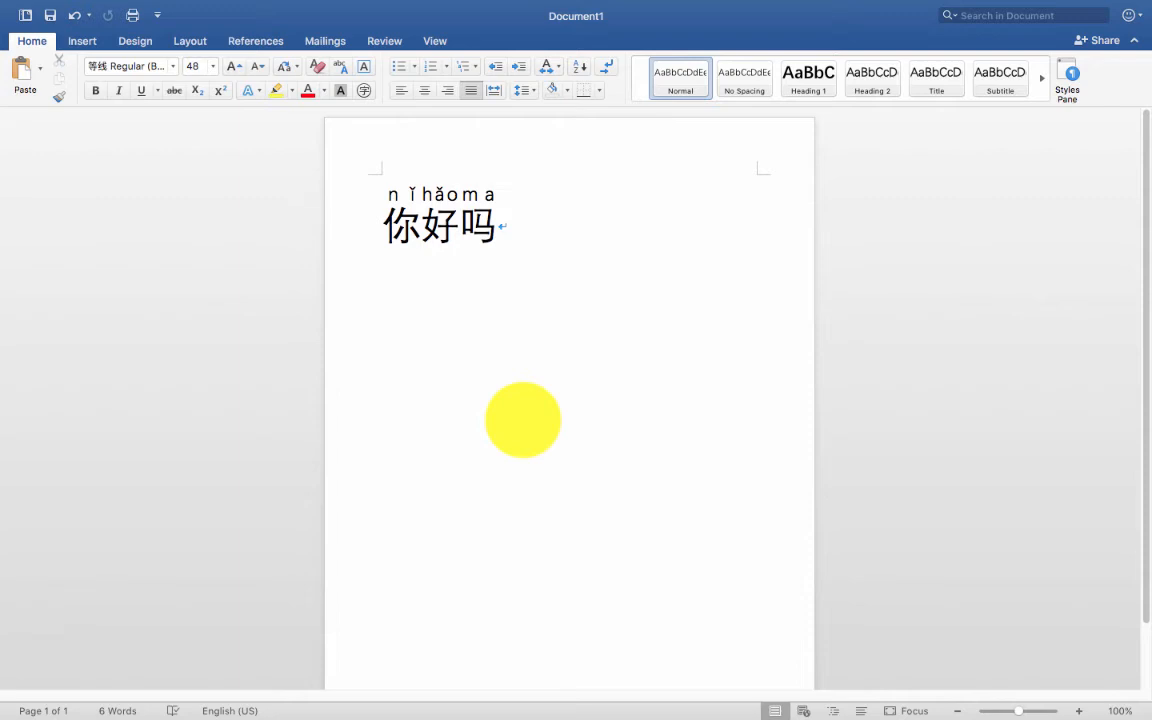
{"action": "mouse_move", "coordinate": [598, 700]}
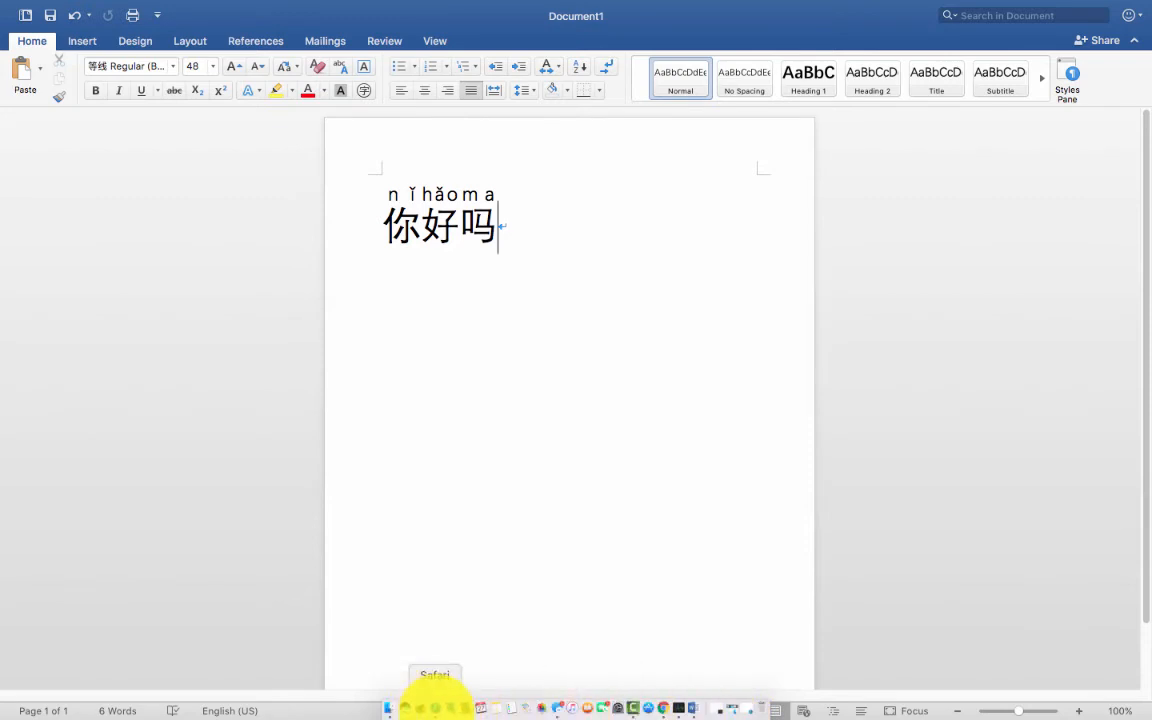
{"action": "mouse_move", "coordinate": [616, 708]}
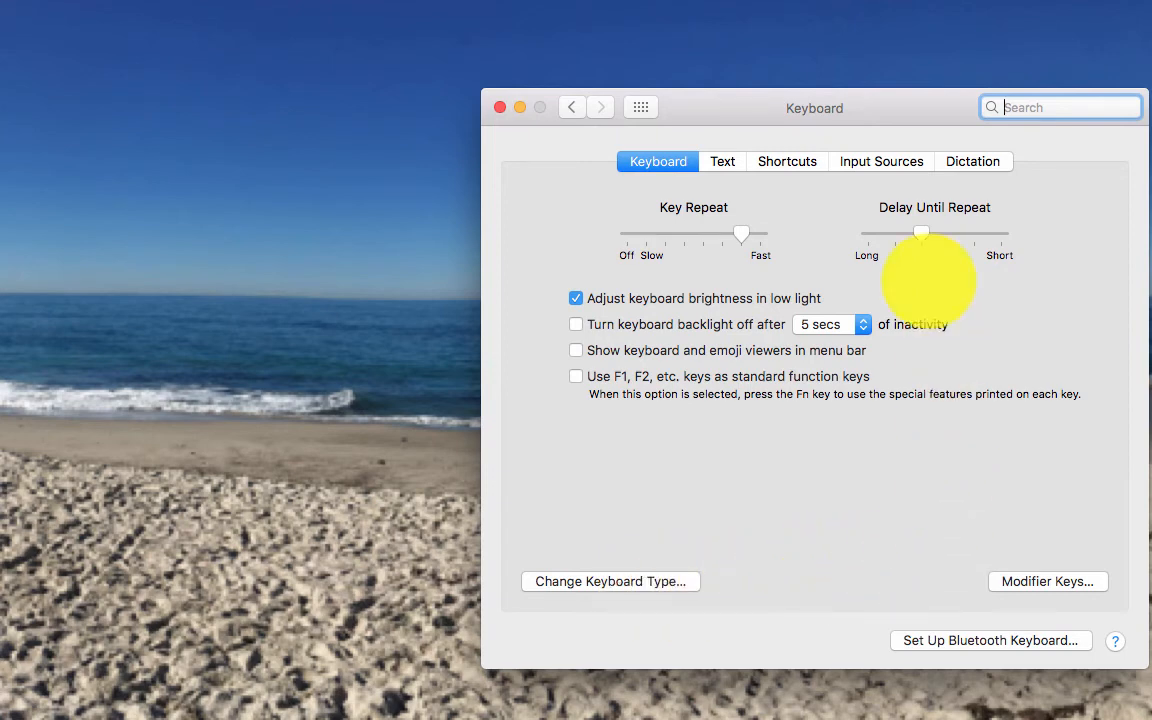
Review the Text, Shortcuts and Input Sources panes and start adding an input source
{"action": "left_click", "coordinate": [722, 160]}
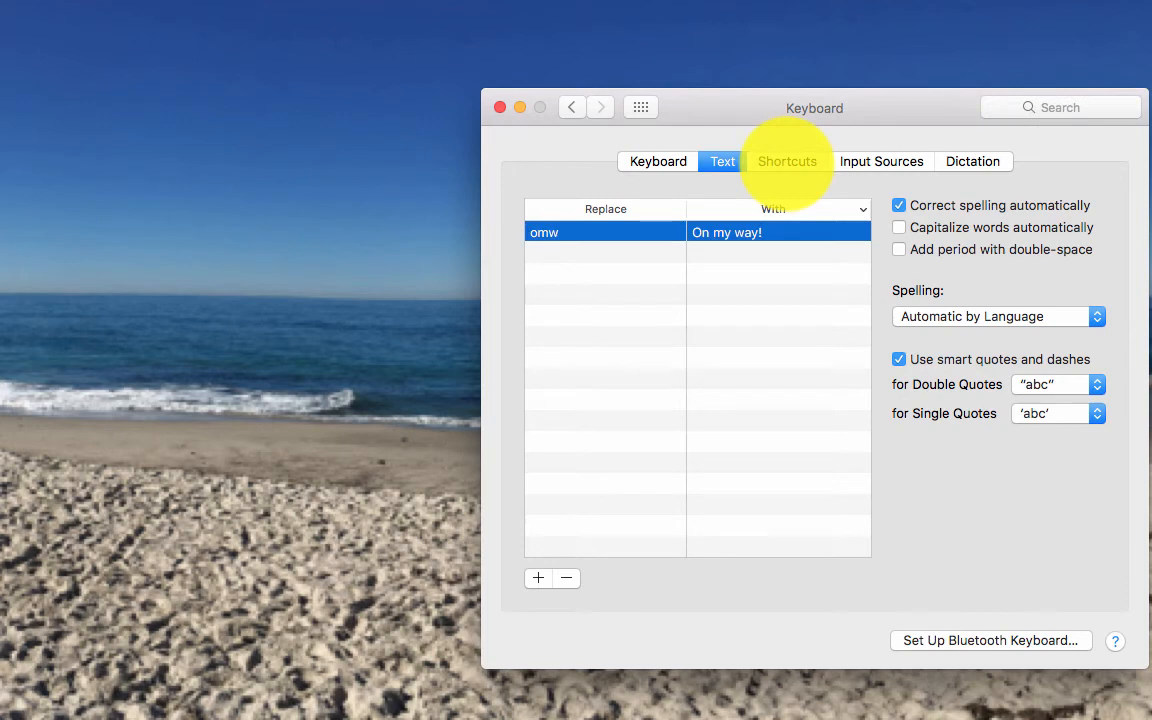
{"action": "left_click", "coordinate": [788, 160]}
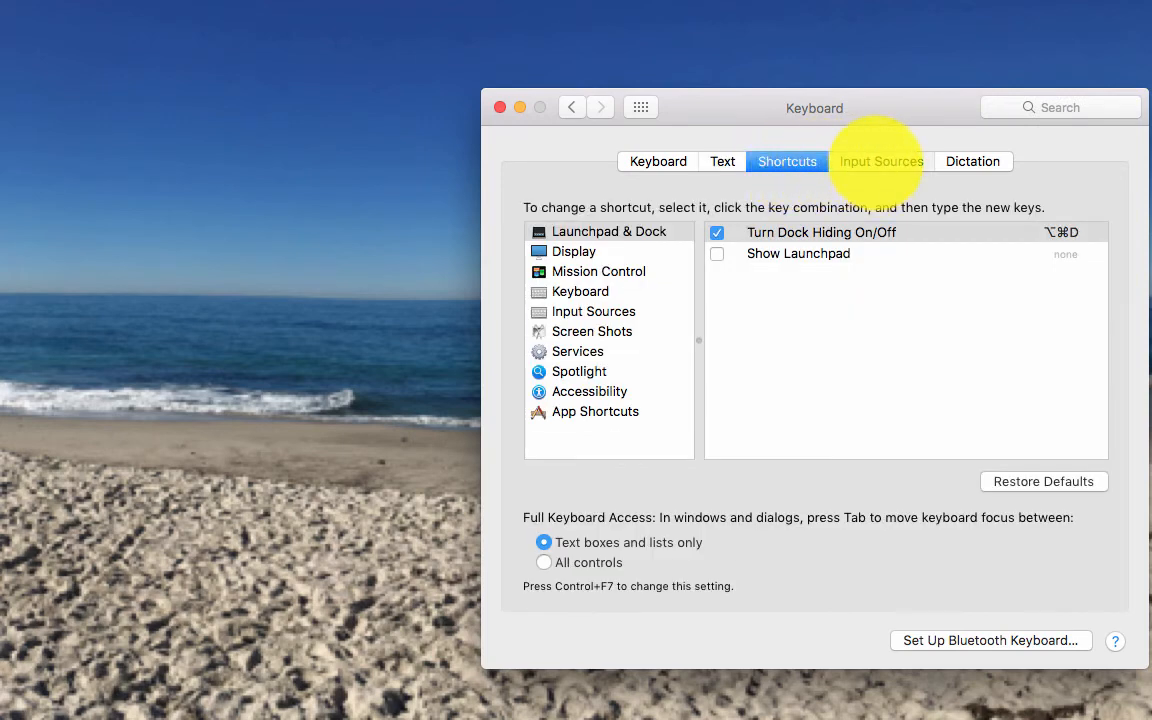
{"action": "left_click", "coordinate": [880, 160]}
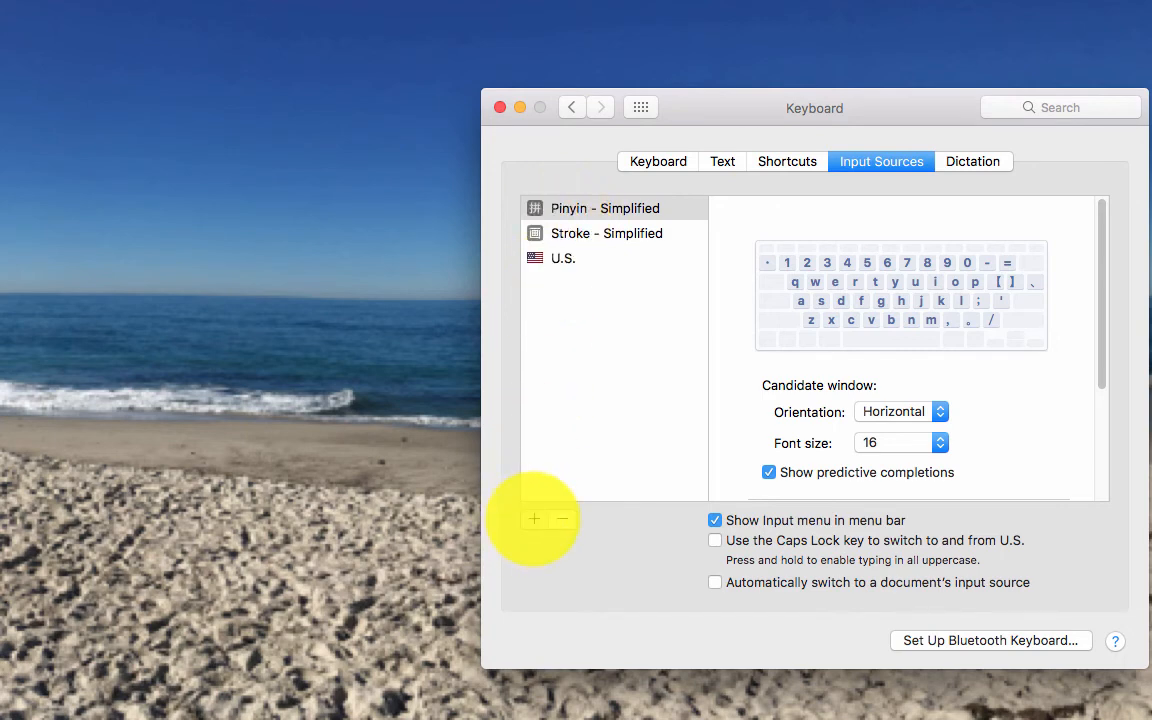
{"action": "left_click", "coordinate": [534, 520]}
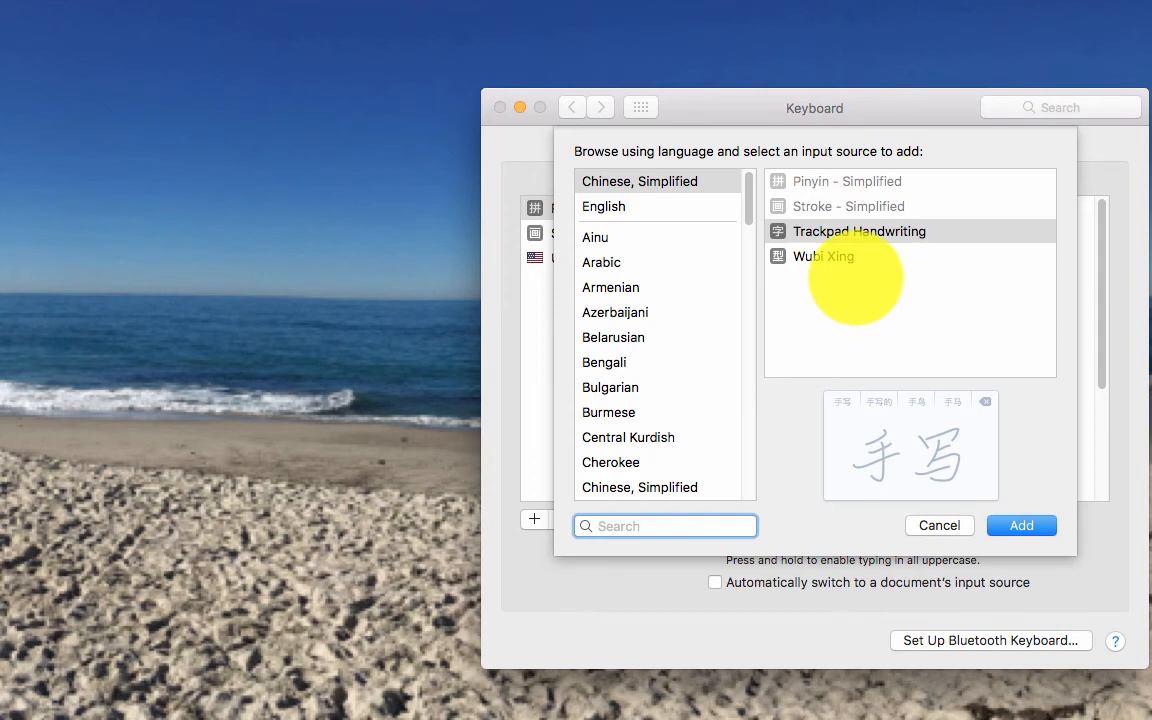
Preview the Wubi Xing input source, browse the list, then cancel without adding one
{"action": "left_click", "coordinate": [824, 256]}
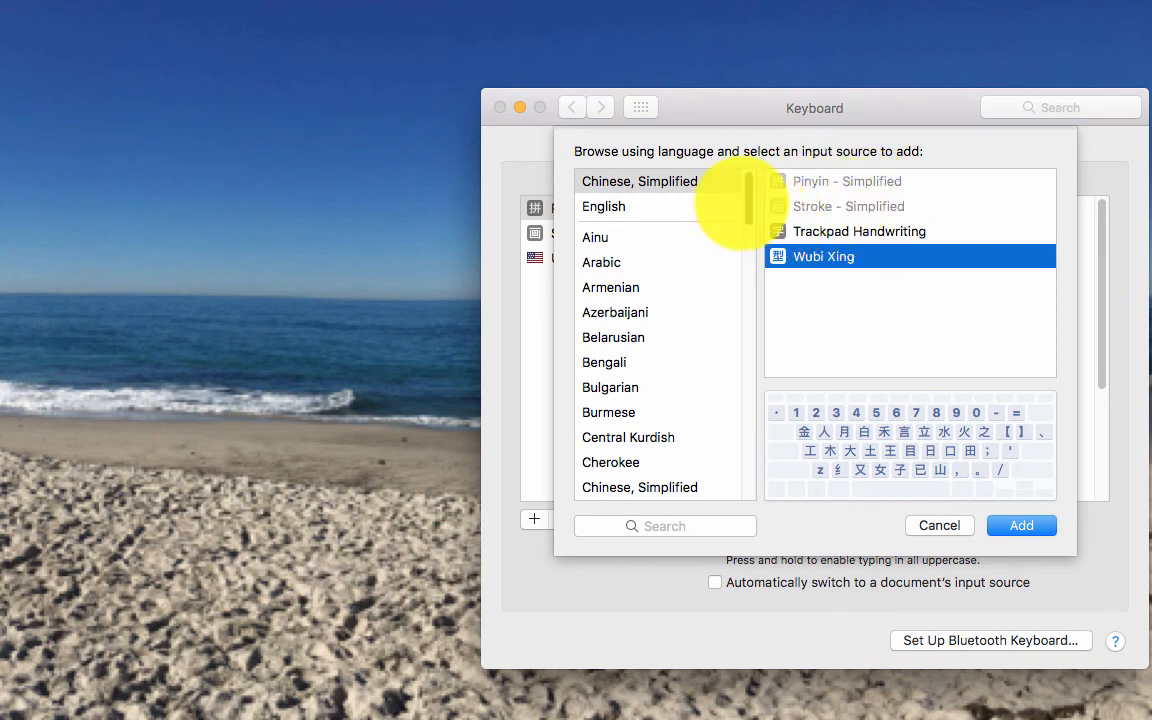
{"action": "scroll", "scroll_direction": "down", "scroll_amount": 3}
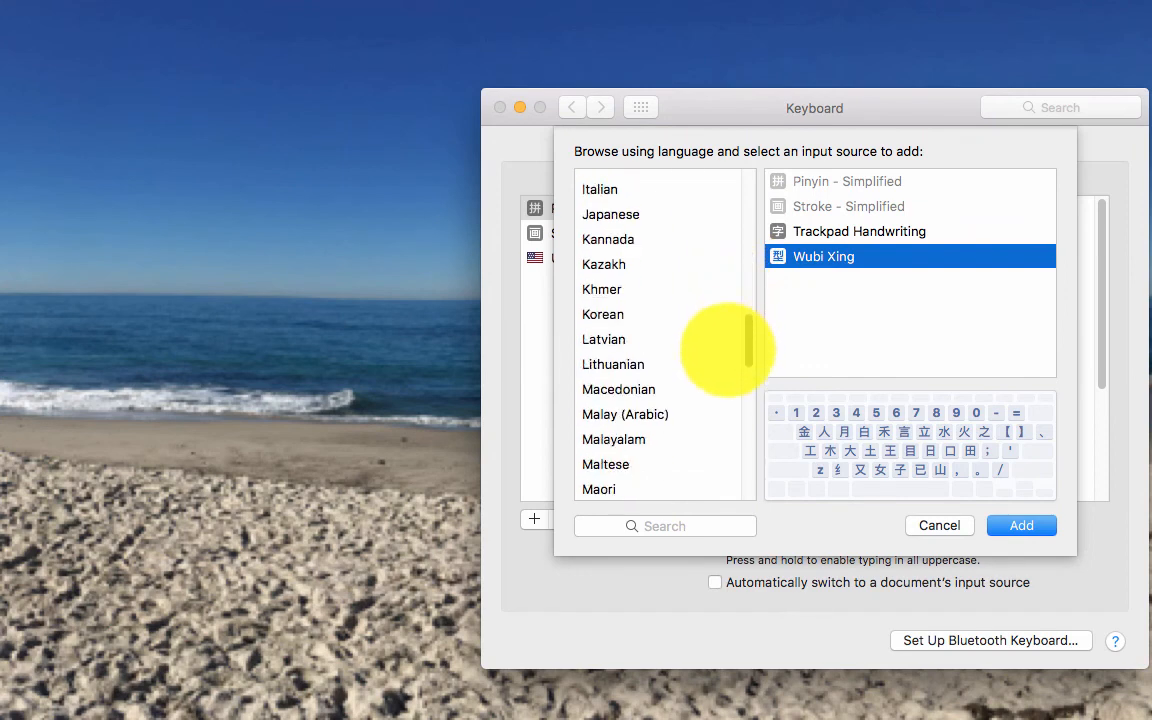
{"action": "scroll", "scroll_direction": "down", "scroll_amount": 3}
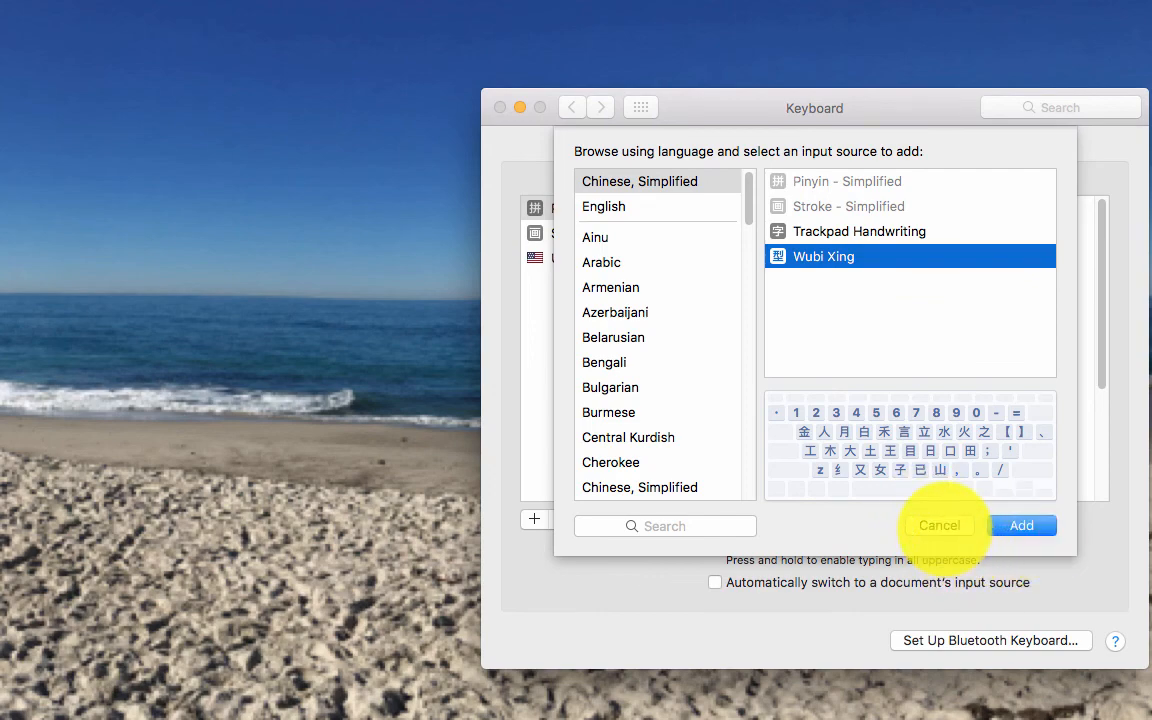
{"action": "left_click", "coordinate": [940, 524]}
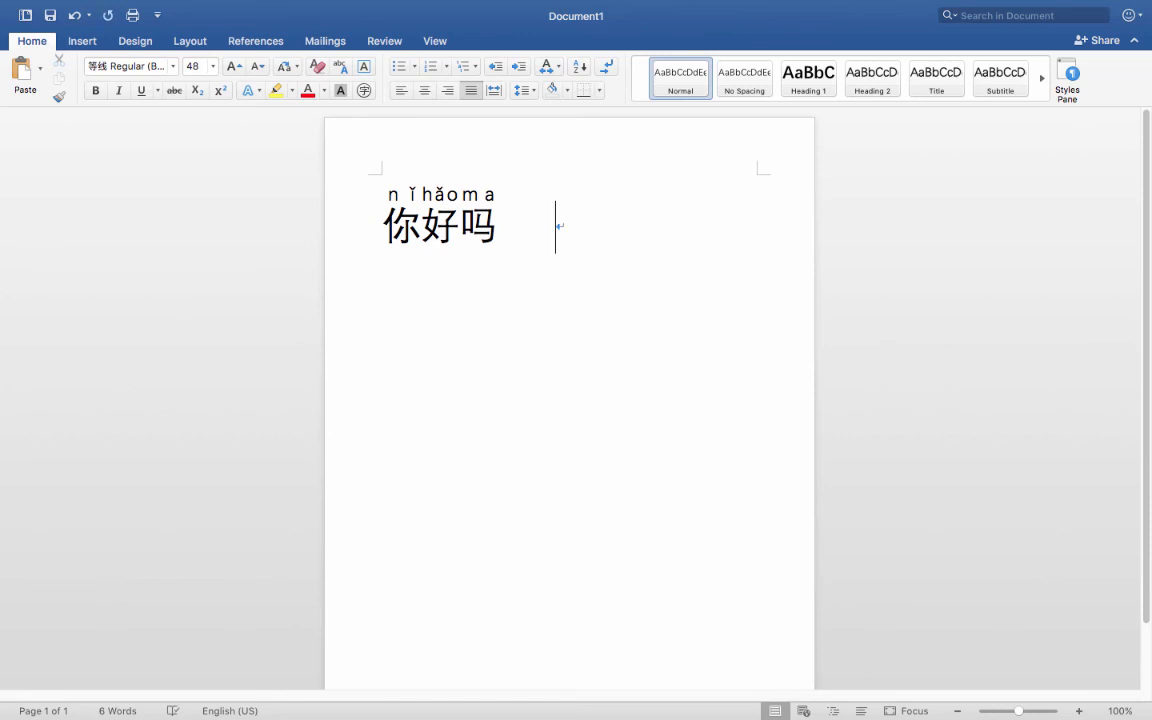
Enter 我很好 by typing pinyin 'wo hen hao' and choosing it from the candidates
{"action": "type", "text": "wo"}
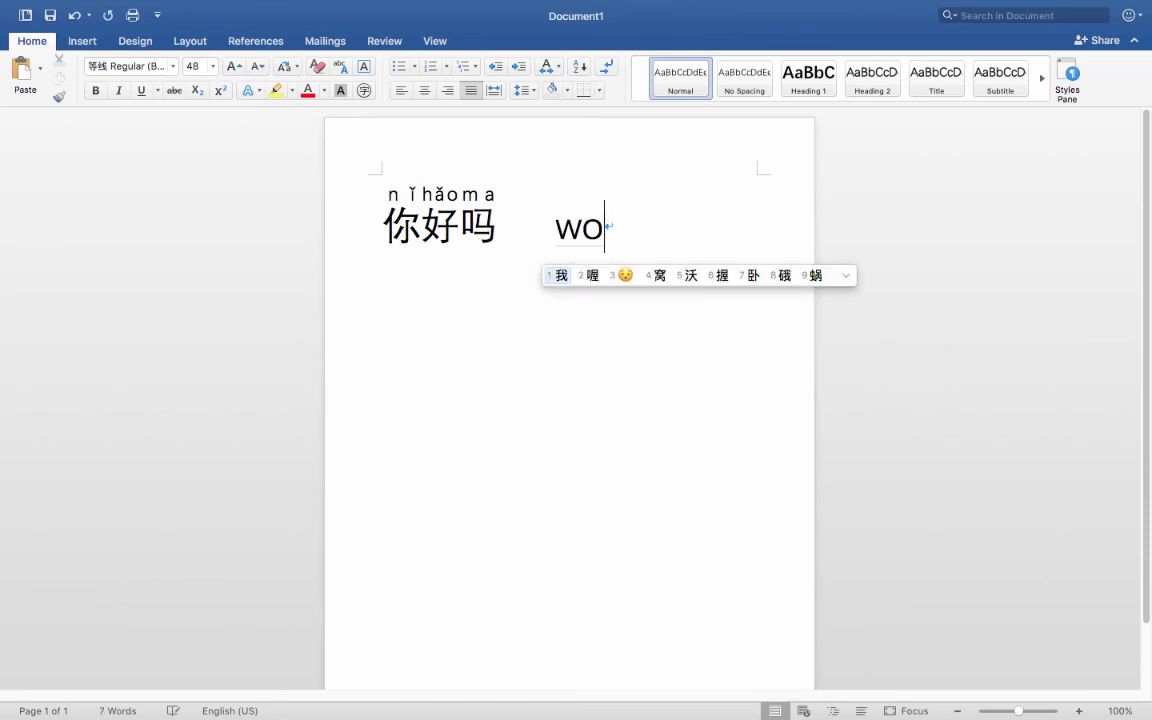
{"action": "type", "text": "hen"}
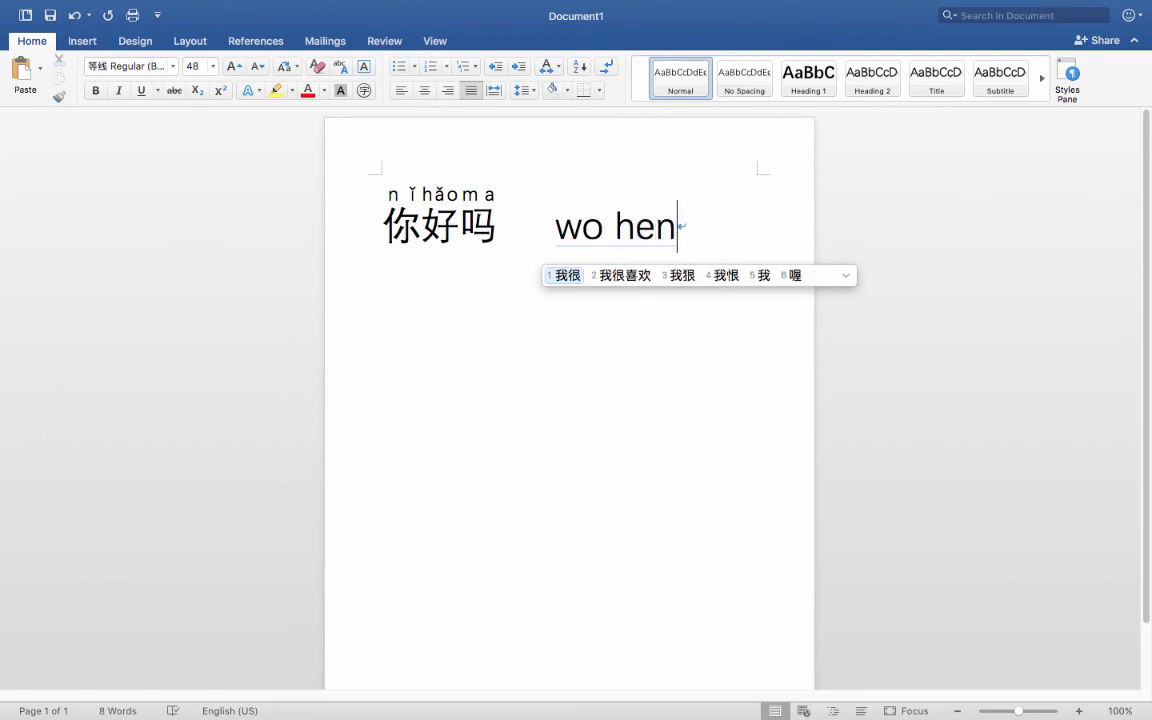
{"action": "type", "text": "hao"}
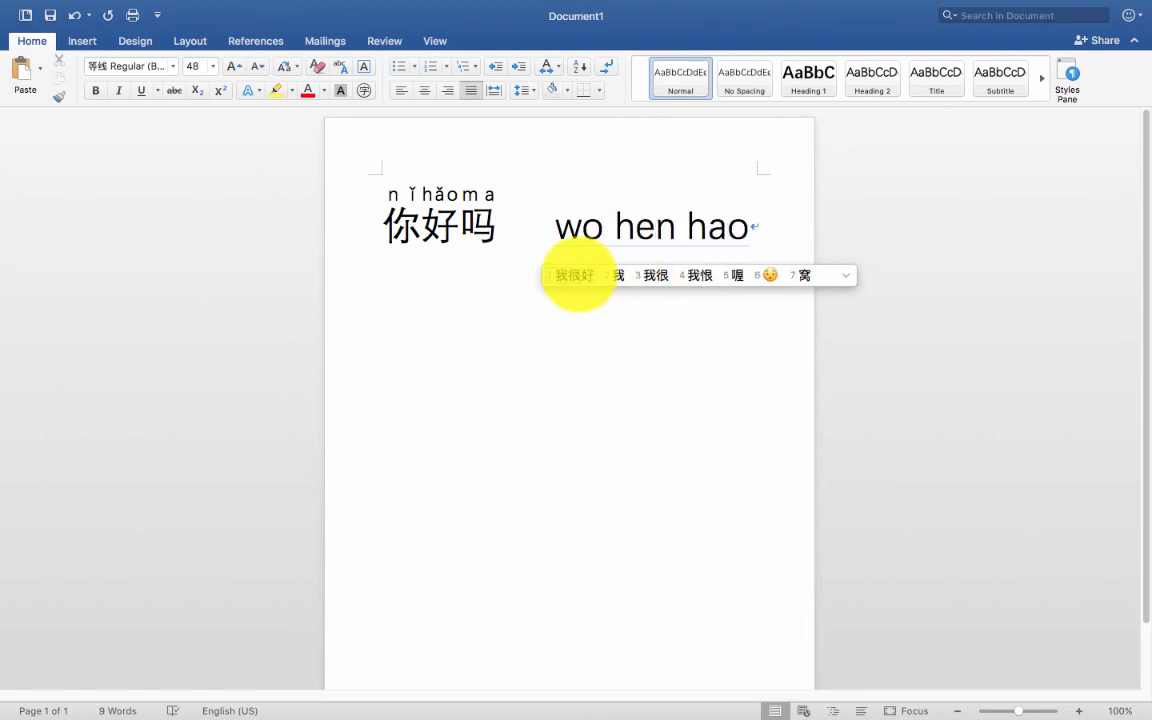
{"action": "left_click", "coordinate": [572, 276]}
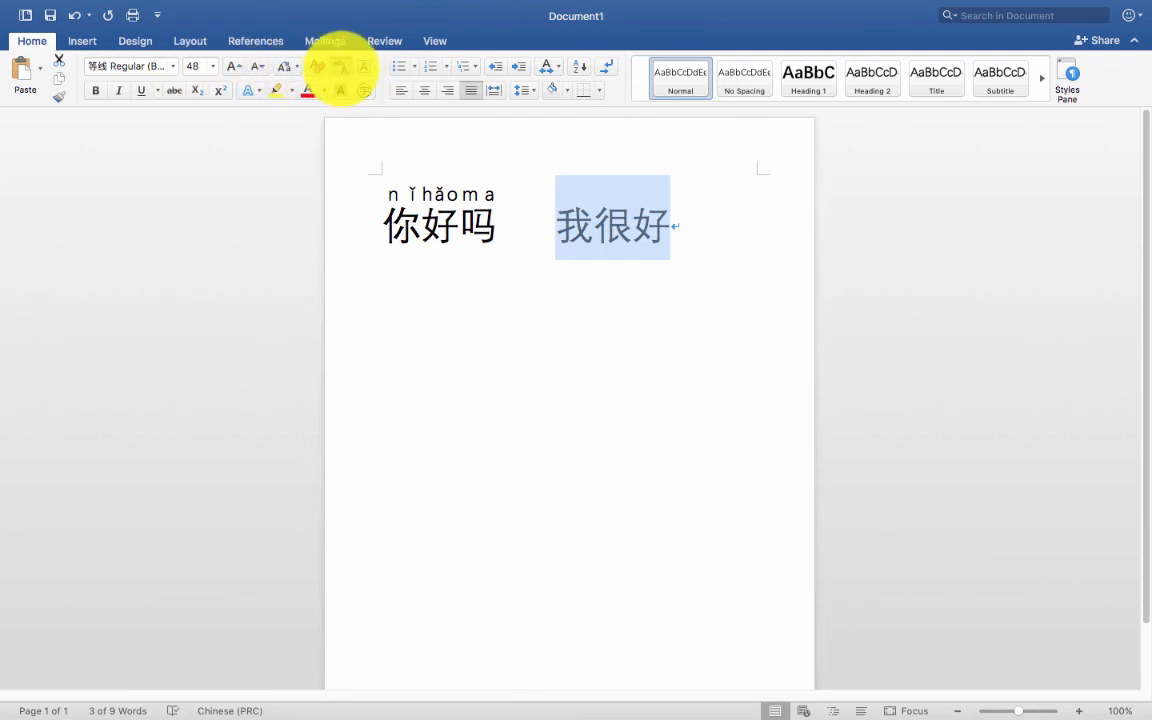
Apply Phonetic Guide so 我很好 shows pinyin wǒhěnhǎo above it
{"action": "left_click", "coordinate": [316, 66]}
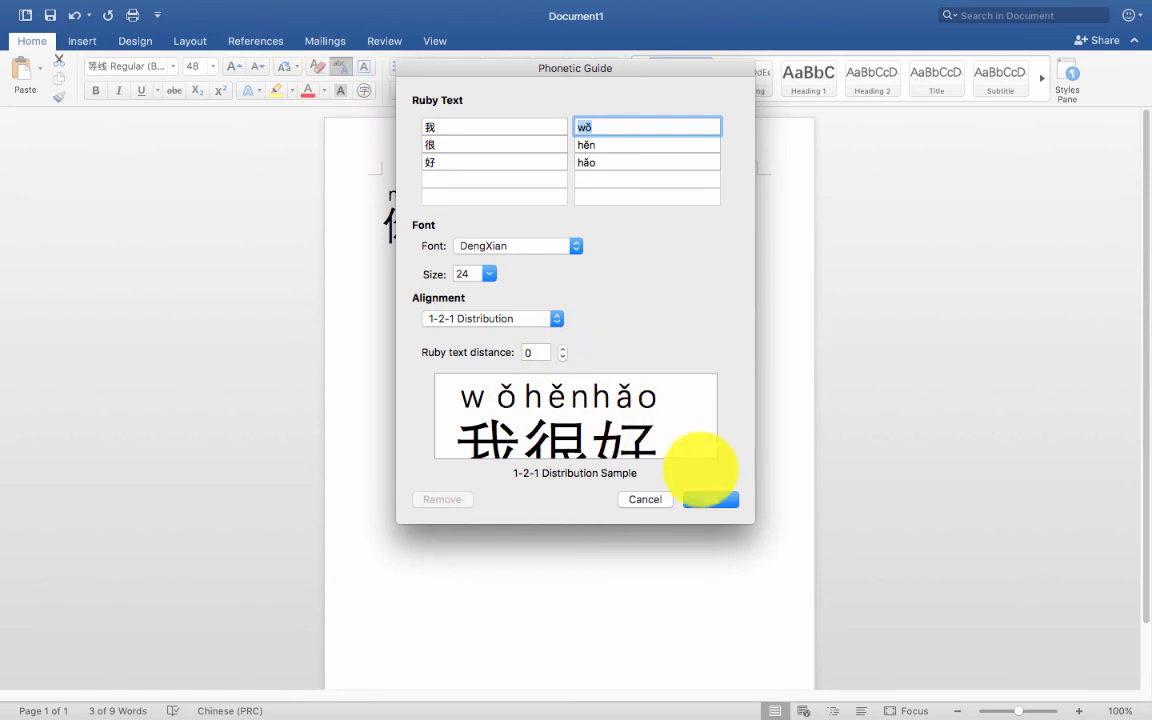
{"action": "left_click", "coordinate": [710, 500]}
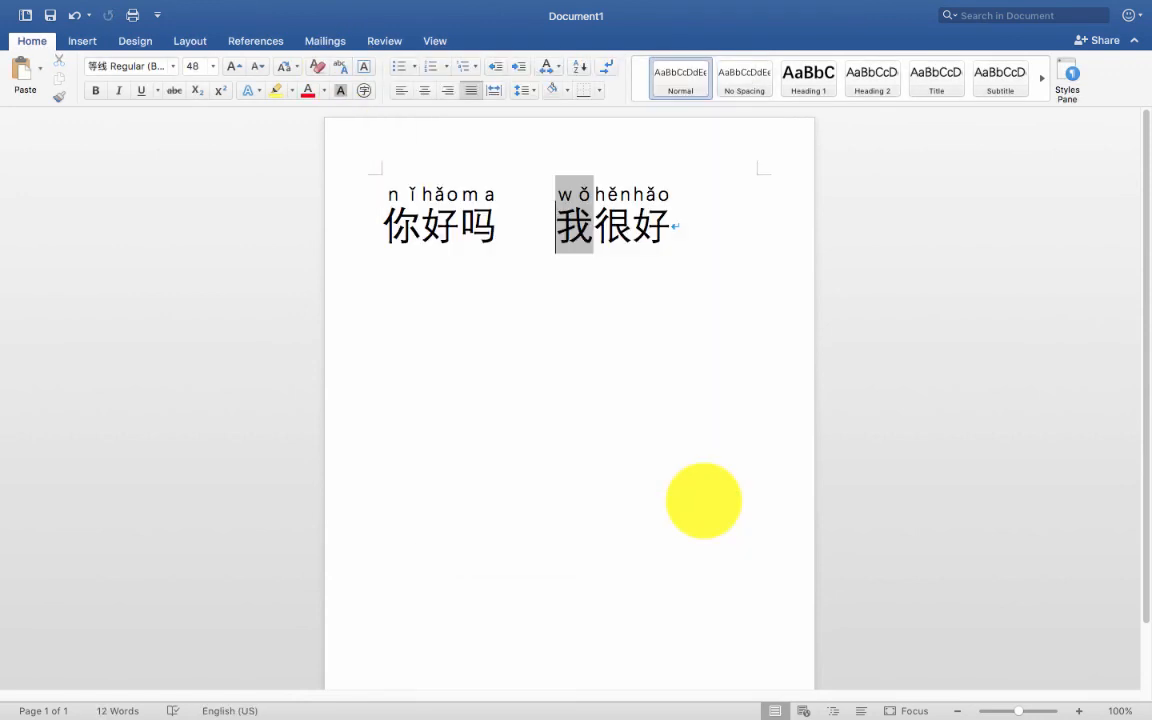